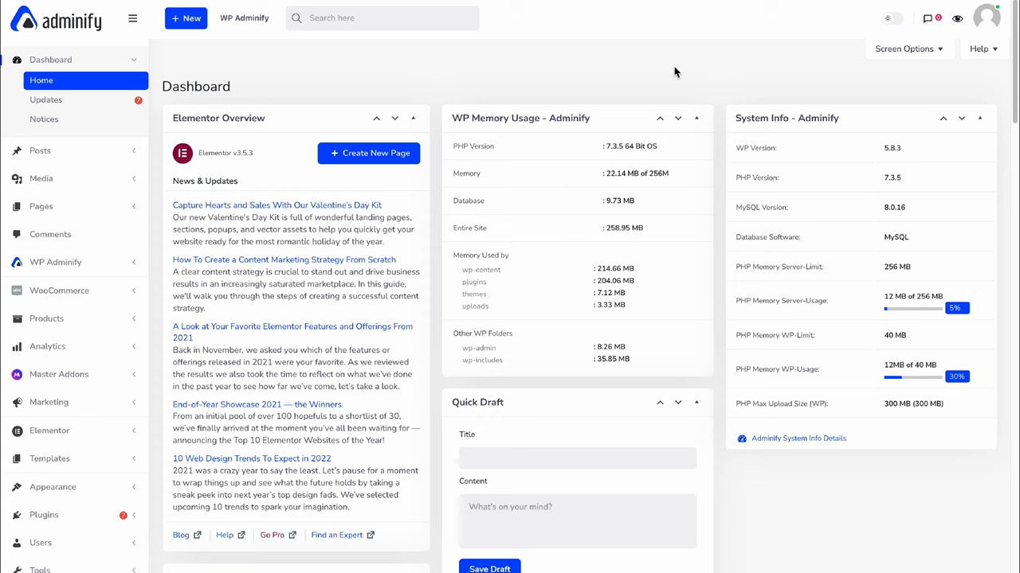
mouse_move(550, 69)
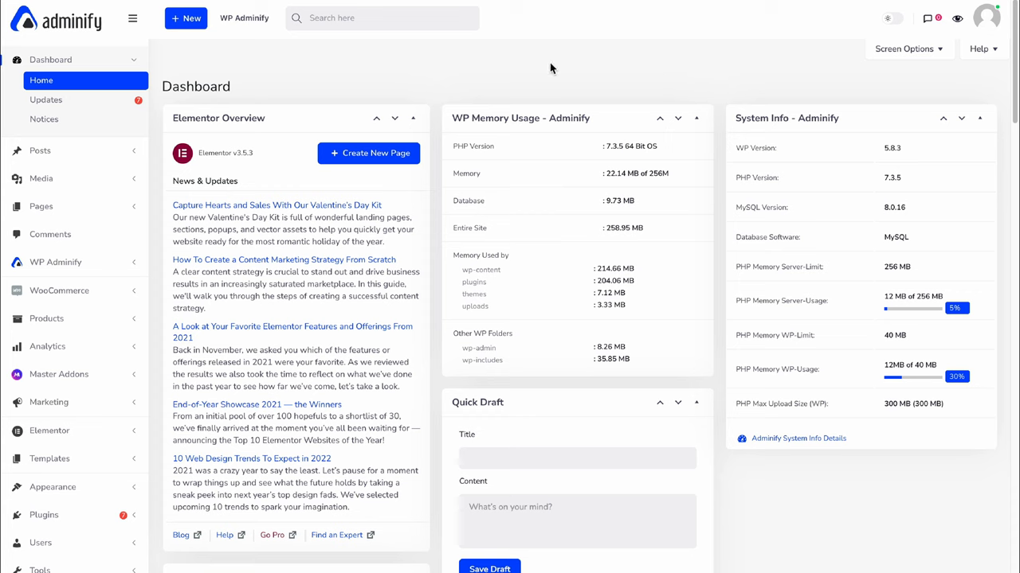
mouse_move(289, 219)
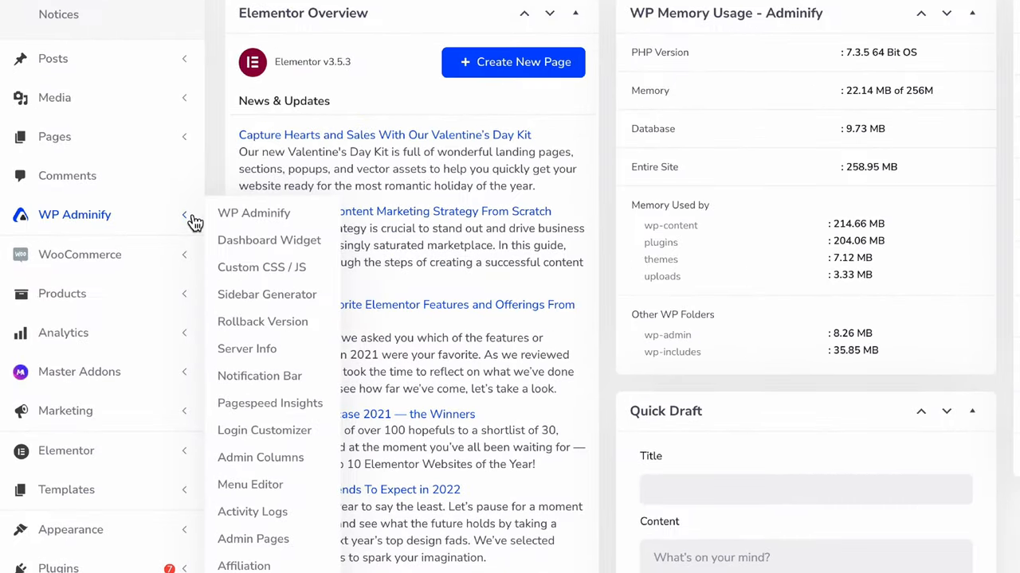
mouse_move(253, 212)
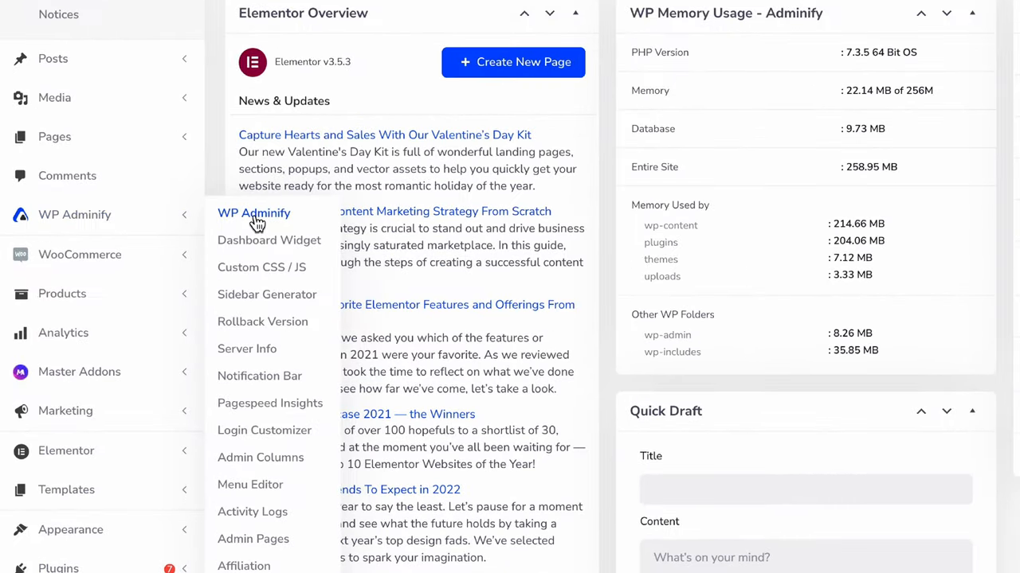
Go to the Google PageSpeed module settings within WP Adminify's Module Settings.
left_click(253, 213)
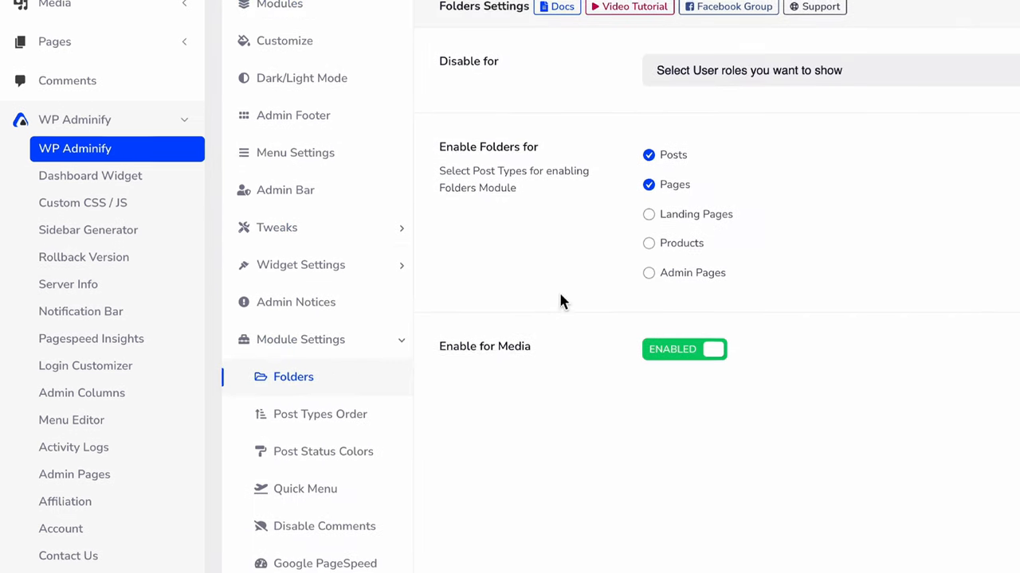
scroll("down", 3)
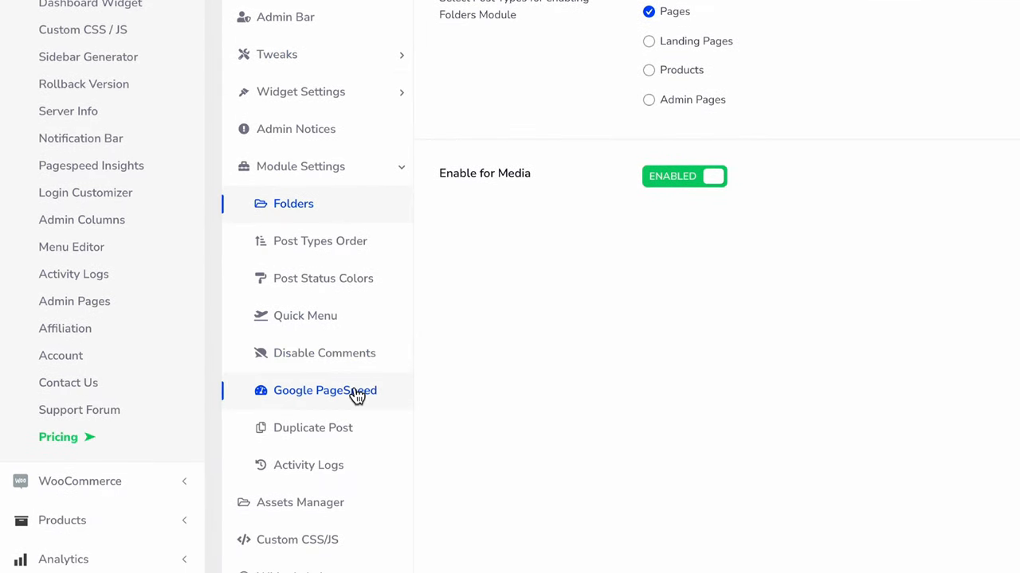
left_click(325, 390)
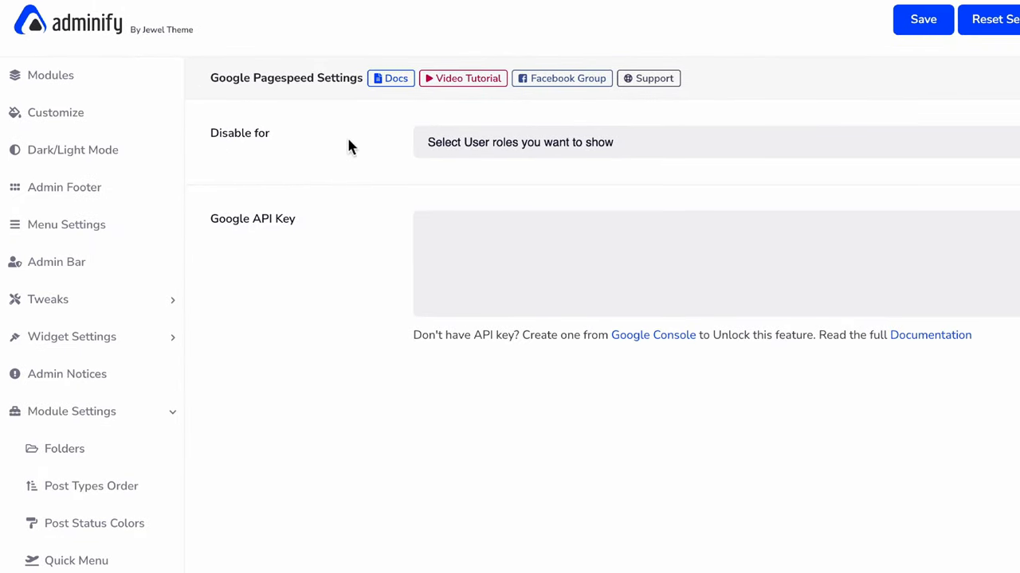
mouse_move(390, 211)
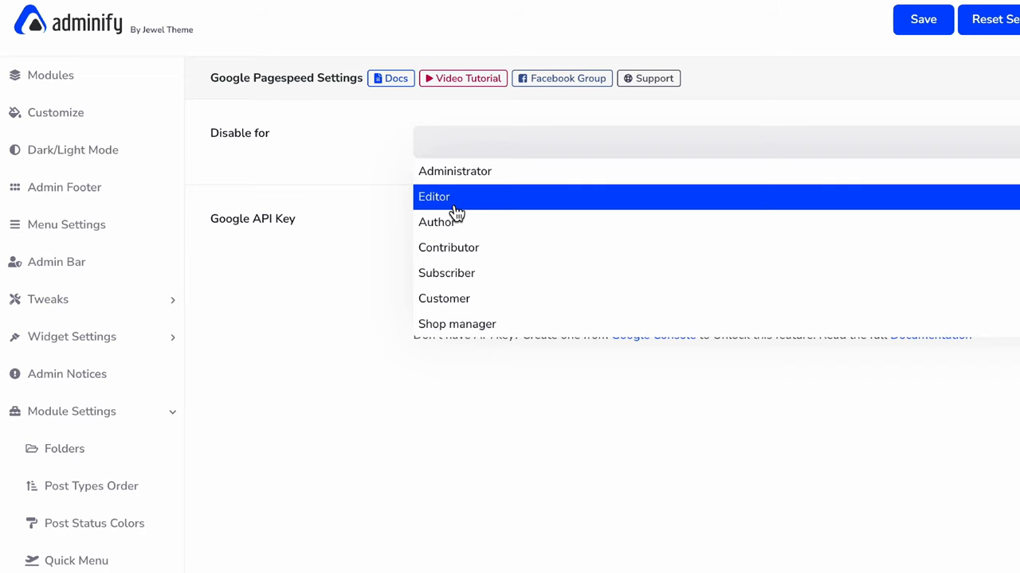
Add Editor and Contributor to the PageSpeed module's Disable for roles.
left_click(434, 197)
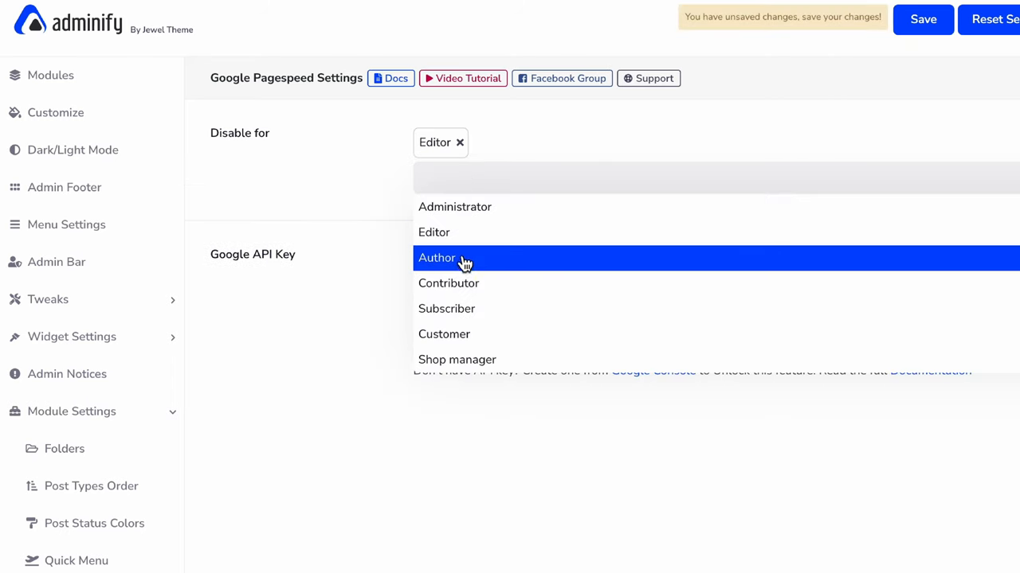
left_click(448, 283)
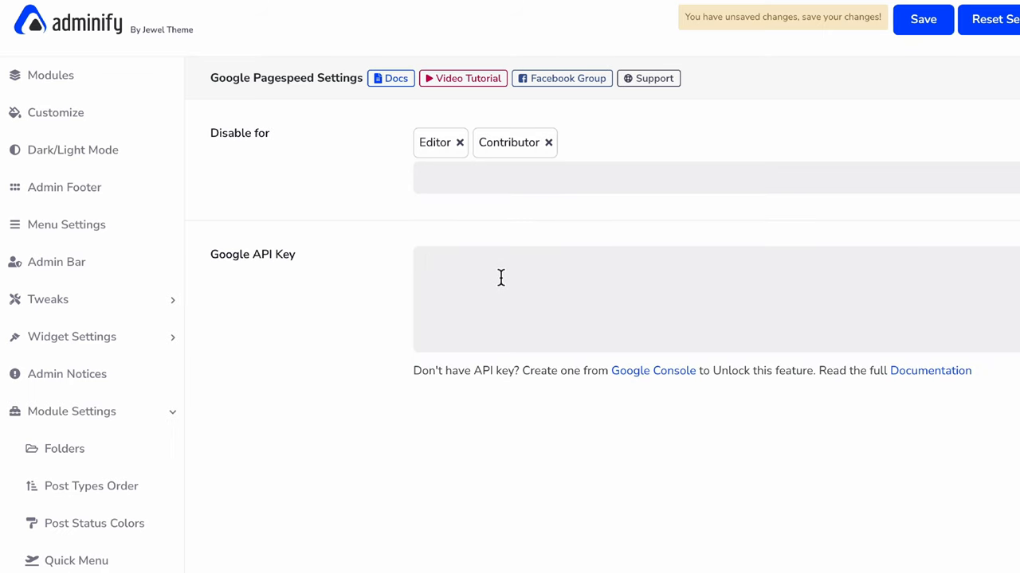
mouse_move(912, 388)
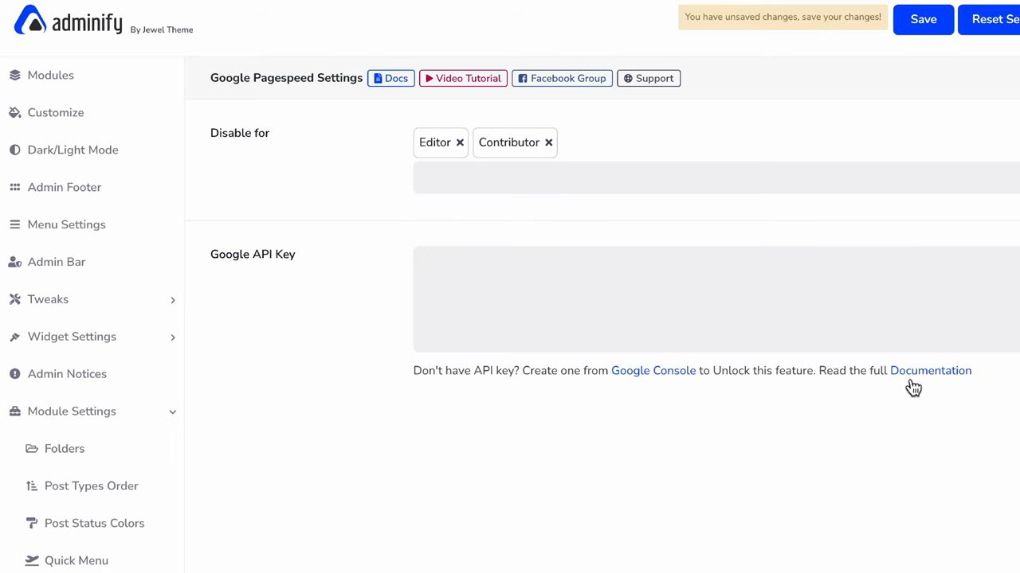
mouse_move(924, 381)
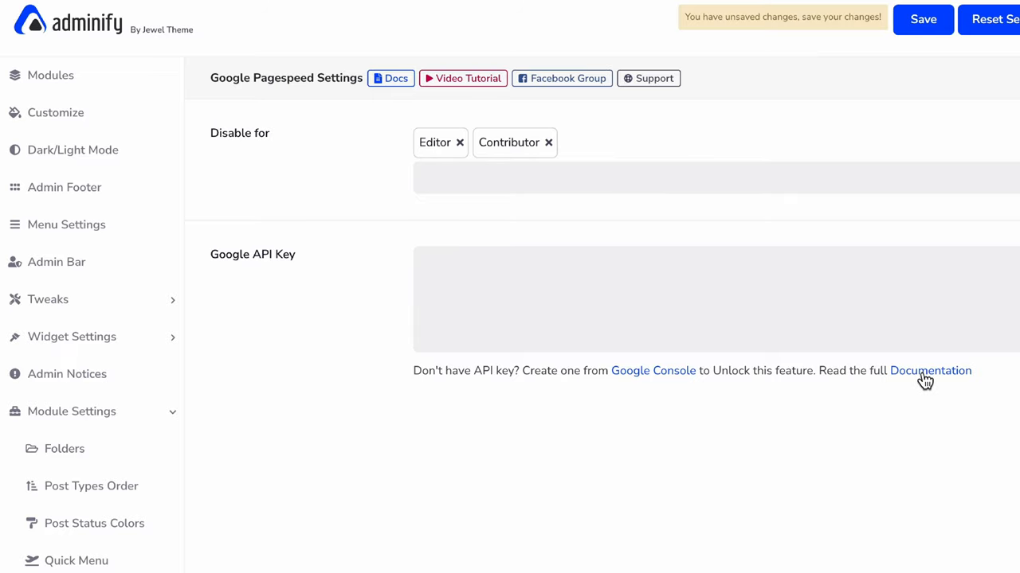
Follow the WP Adminify API key guide to Google's PageSpeed Insights API docs.
left_click(929, 370)
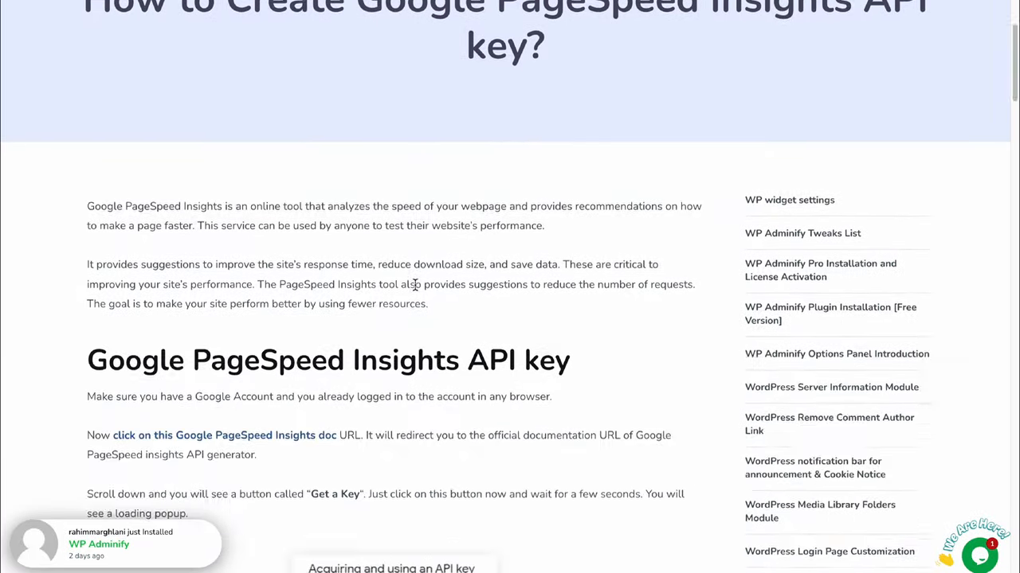
scroll("down", 3)
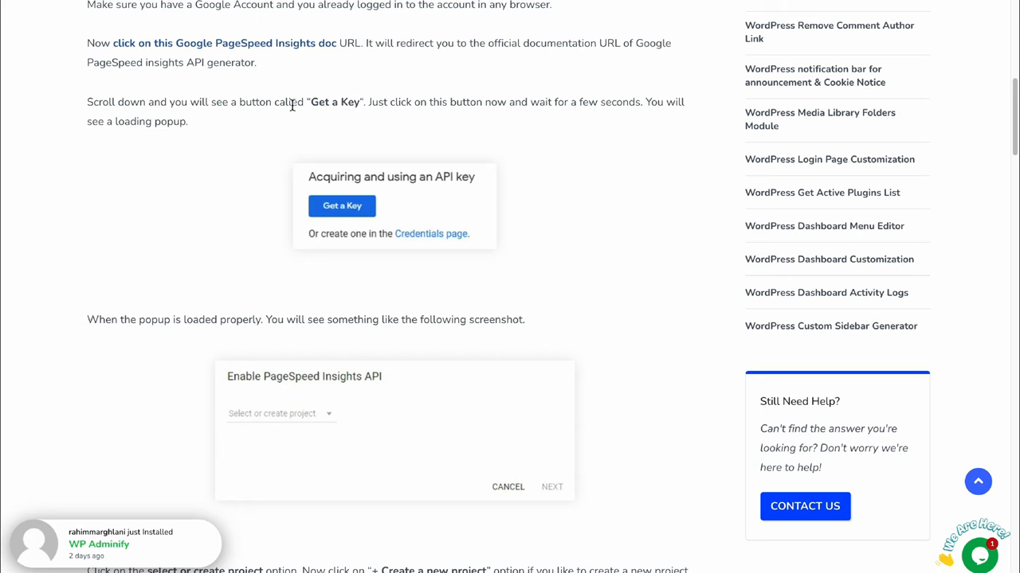
mouse_move(263, 51)
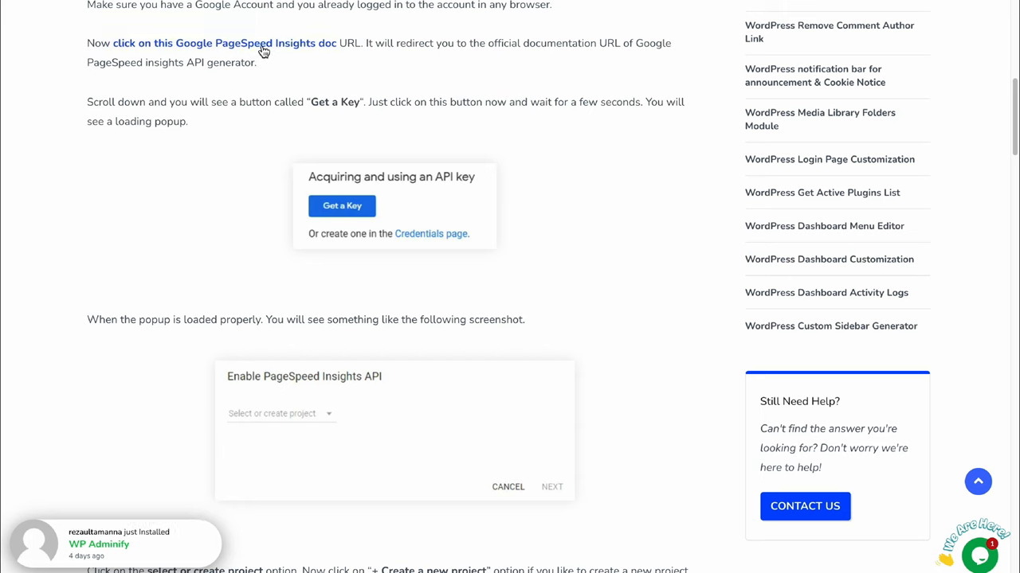
left_click(224, 43)
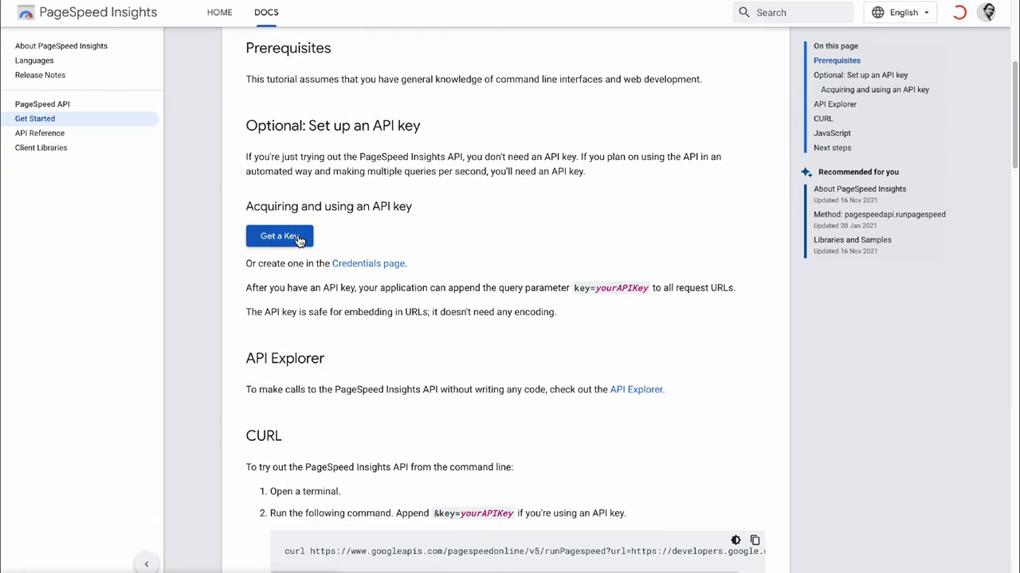
Create a new project named 'WP Adminify Page Spee' and generate its API key.
left_click(279, 235)
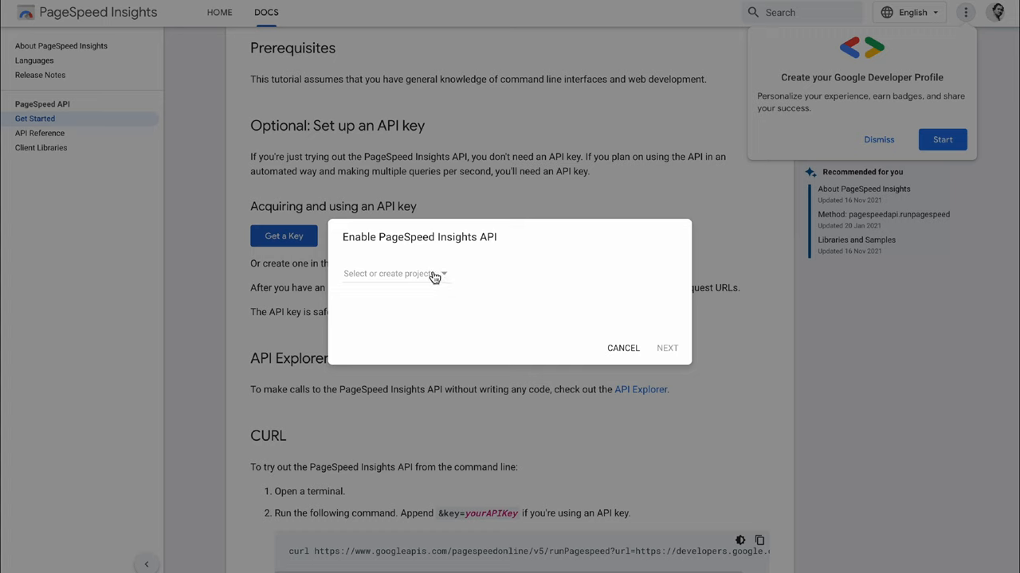
left_click(395, 273)
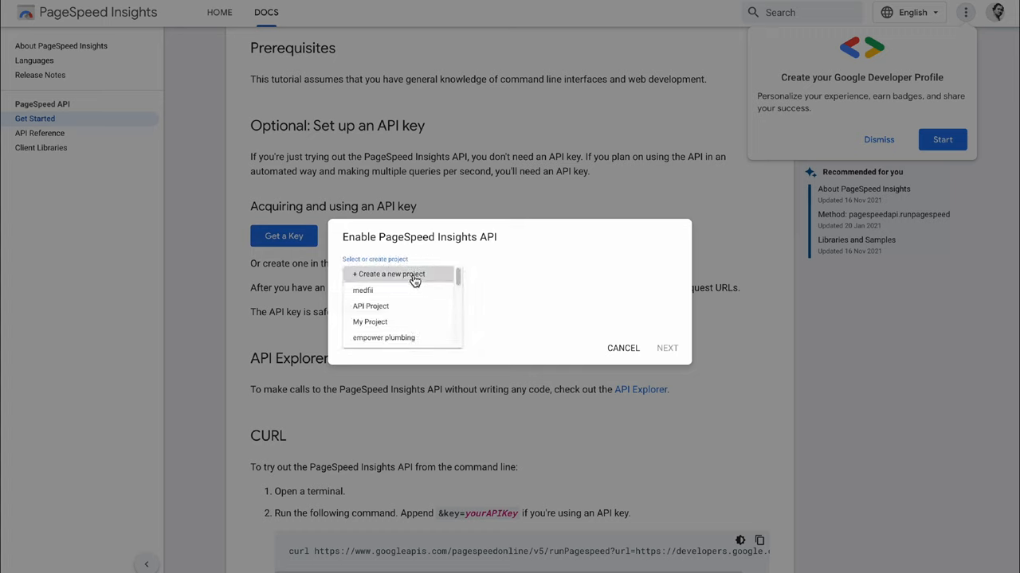
left_click(390, 274)
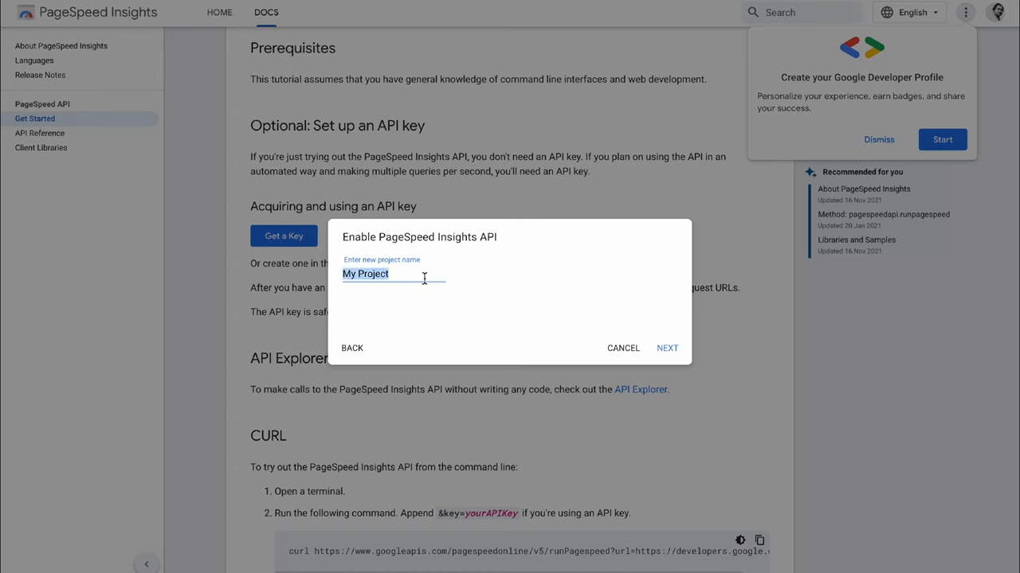
type("WP Admin")
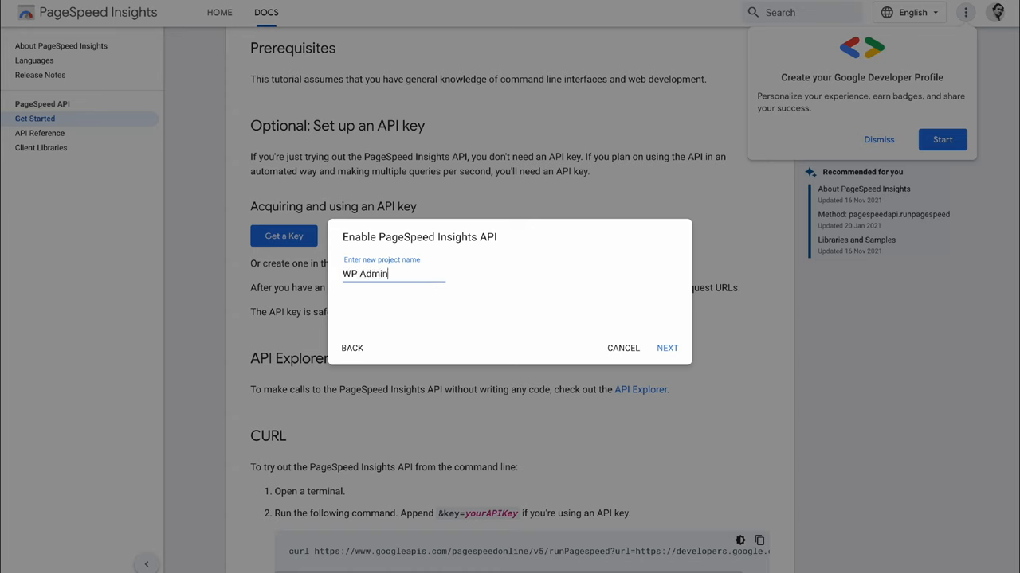
type("ify")
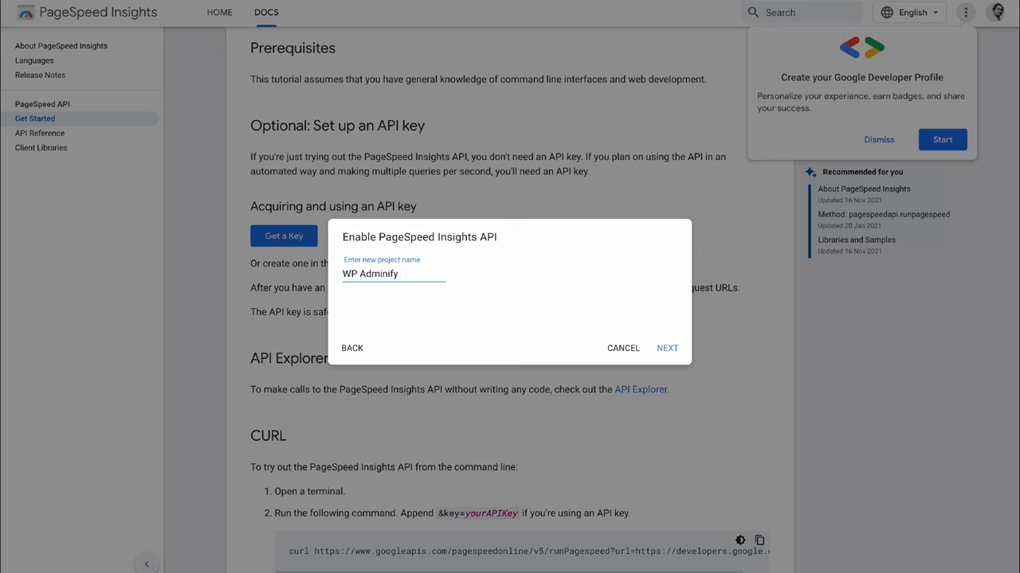
type("Page Spee")
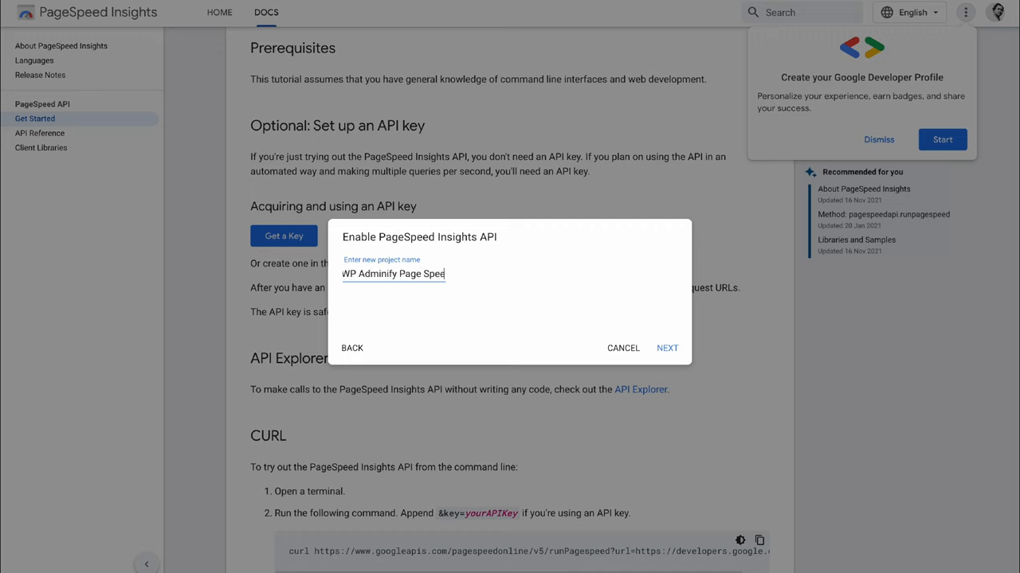
left_click(667, 348)
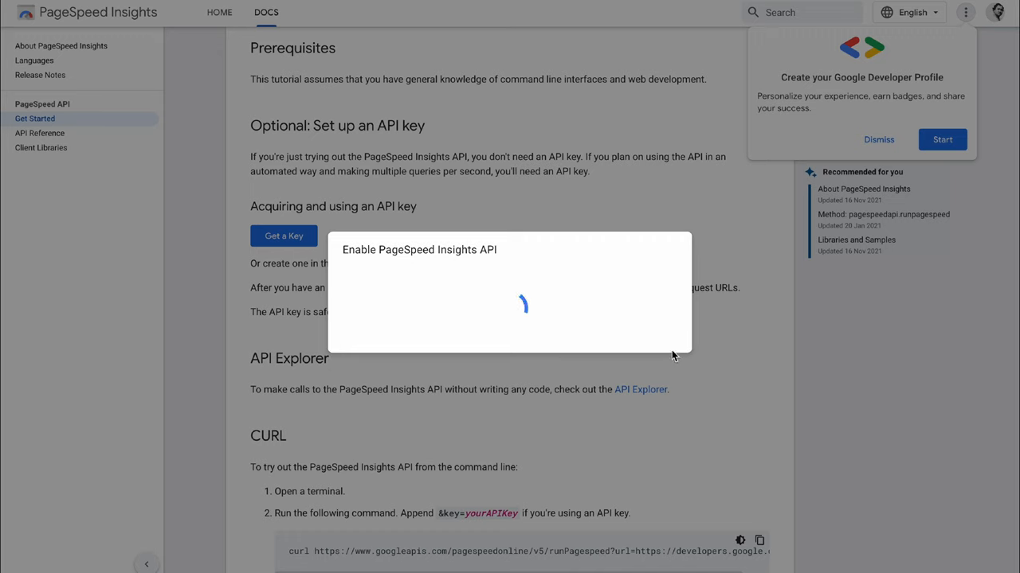
mouse_move(590, 275)
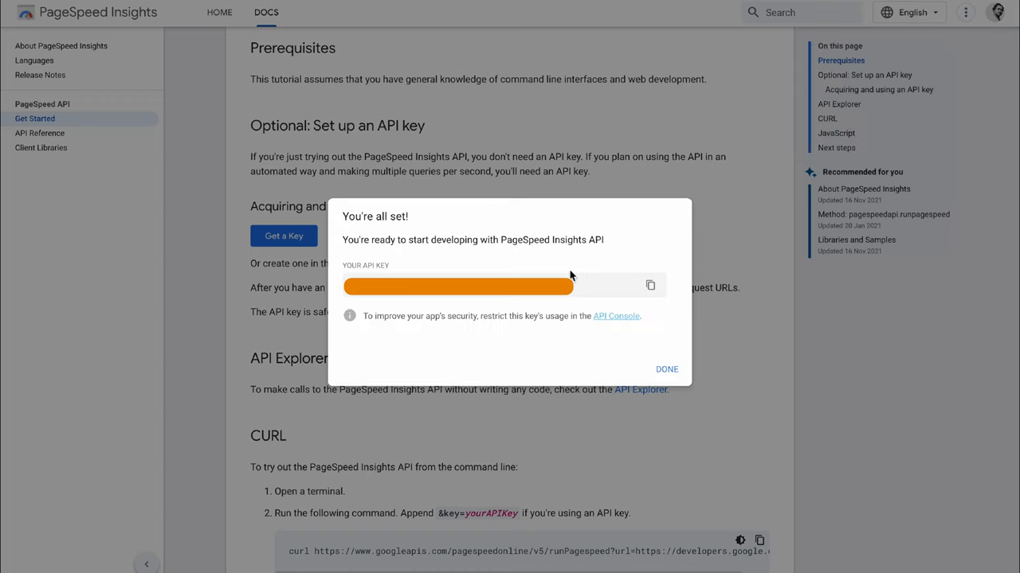
mouse_move(651, 287)
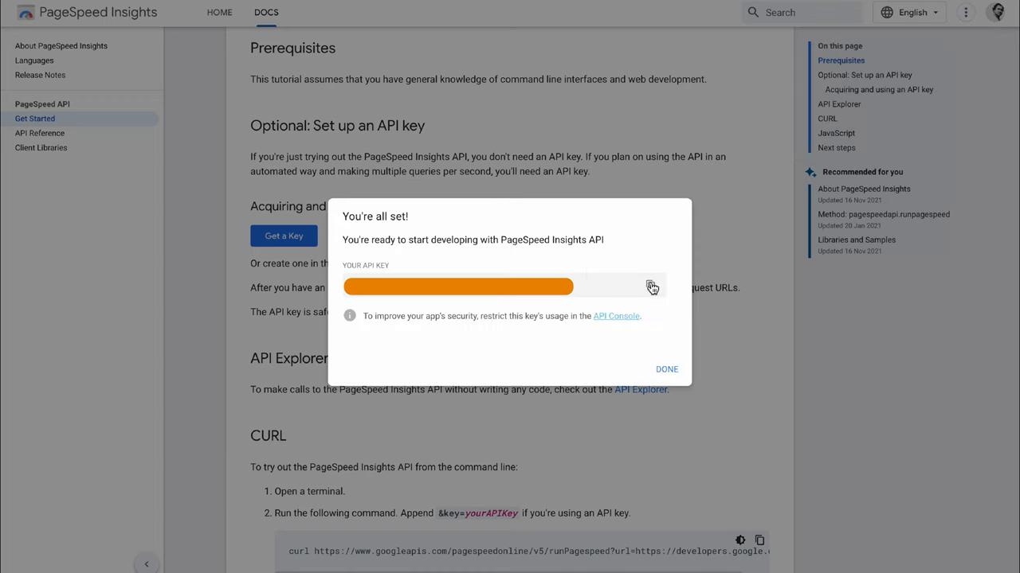
mouse_move(666, 352)
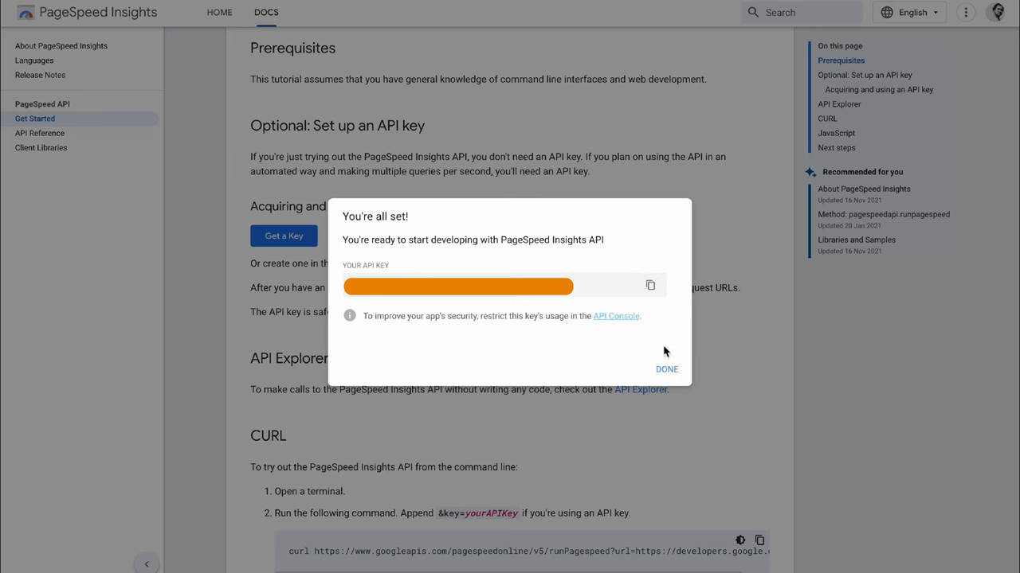
Dismiss the key confirmation and paste the API key into the Google API Key field.
left_click(666, 369)
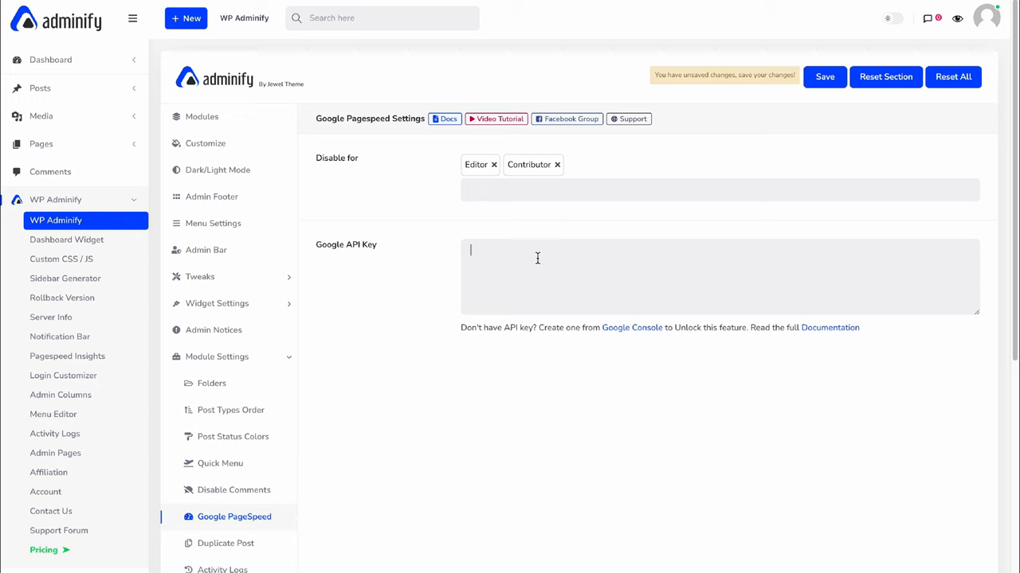
right_click(537, 258)
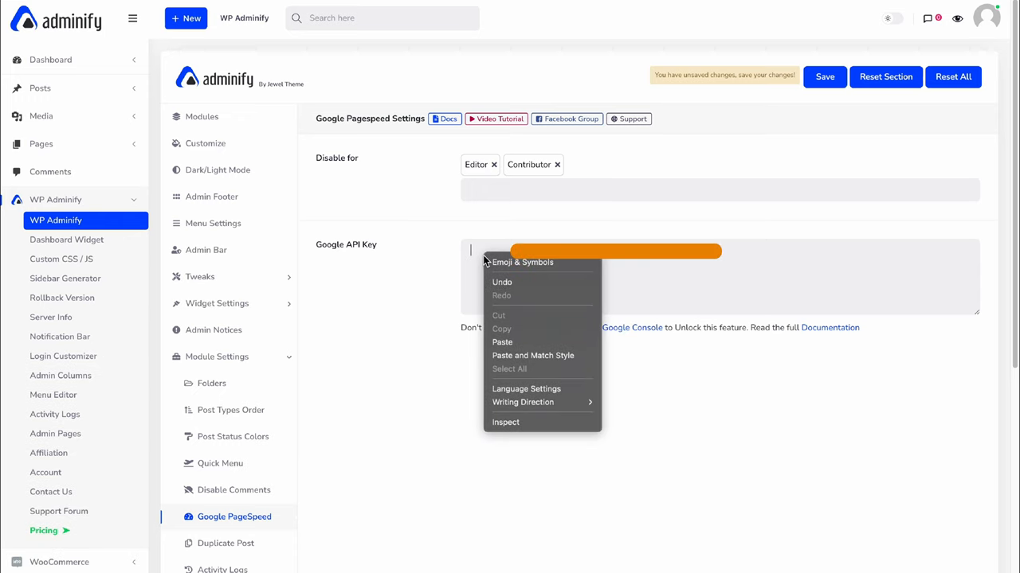
left_click(501, 341)
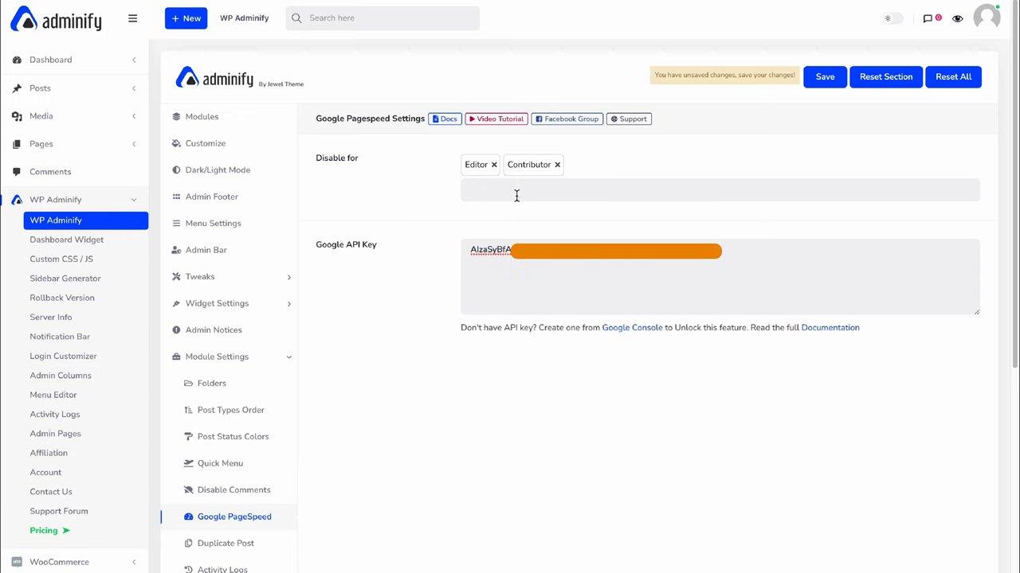
Remove Editor and Contributor from the excluded roles and save the settings.
left_click(493, 164)
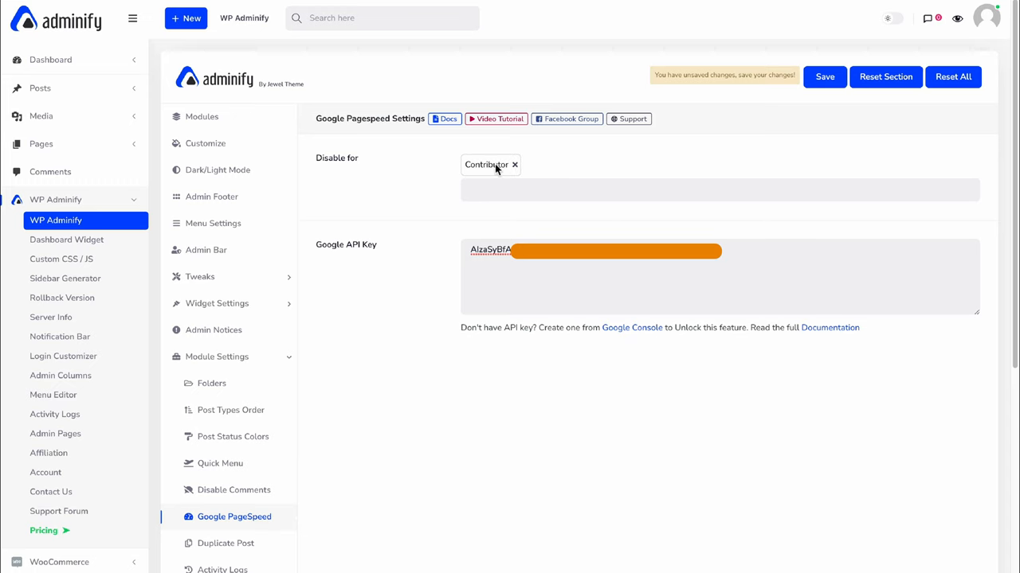
left_click(514, 164)
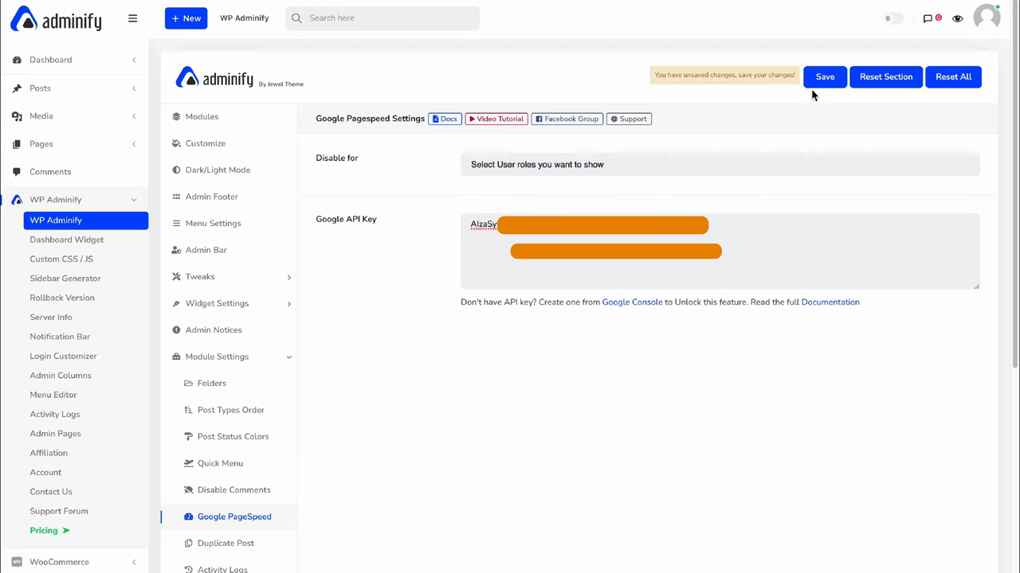
left_click(824, 77)
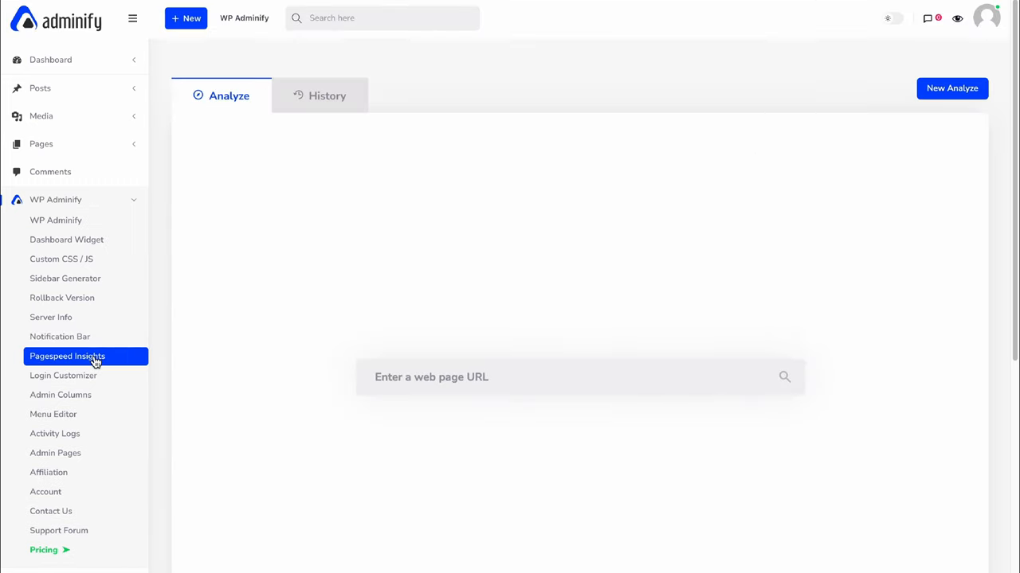
mouse_move(502, 239)
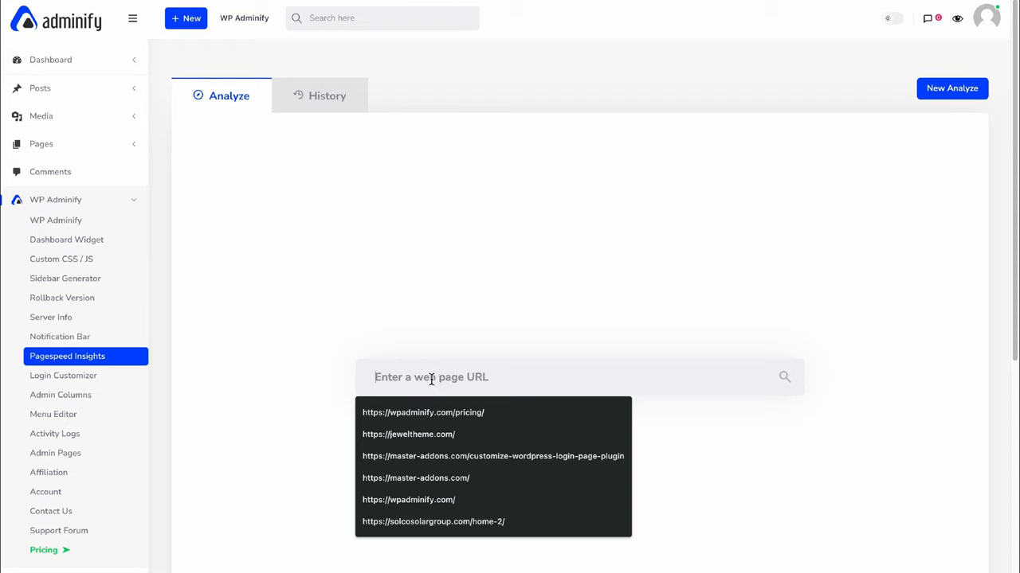
Analyse the wpadminify.com pricing page, getting a mobile score of 37 (Poor).
left_click(423, 411)
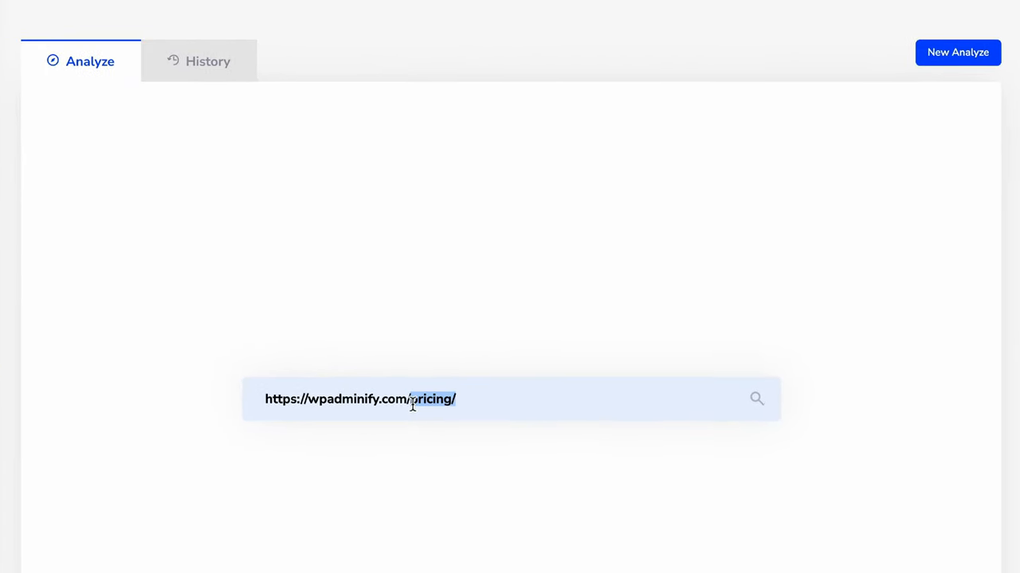
left_click(755, 398)
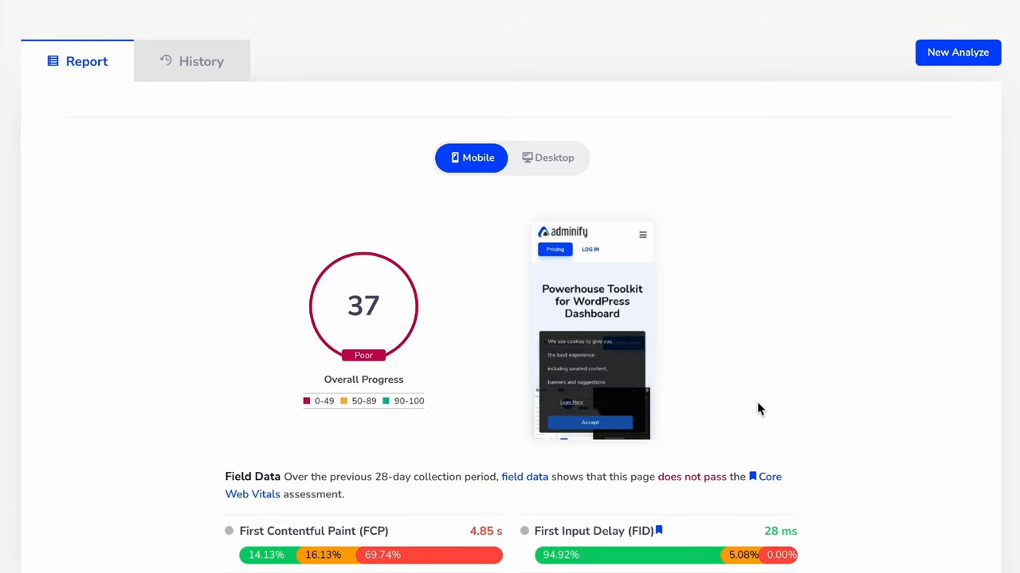
Switch the report to Desktop and review its score of 61, field and lab data.
scroll("down", 3)
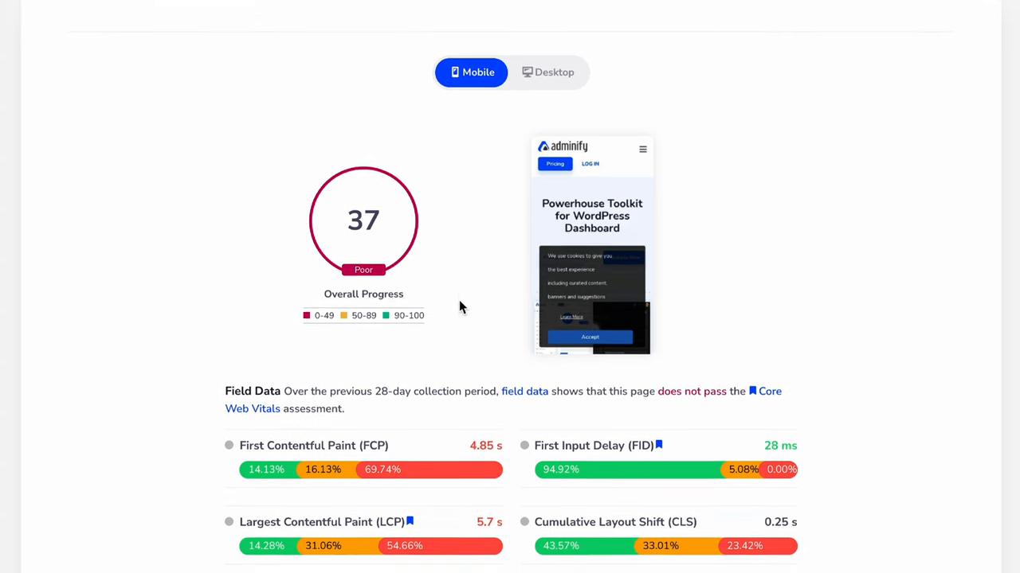
scroll("down", 3)
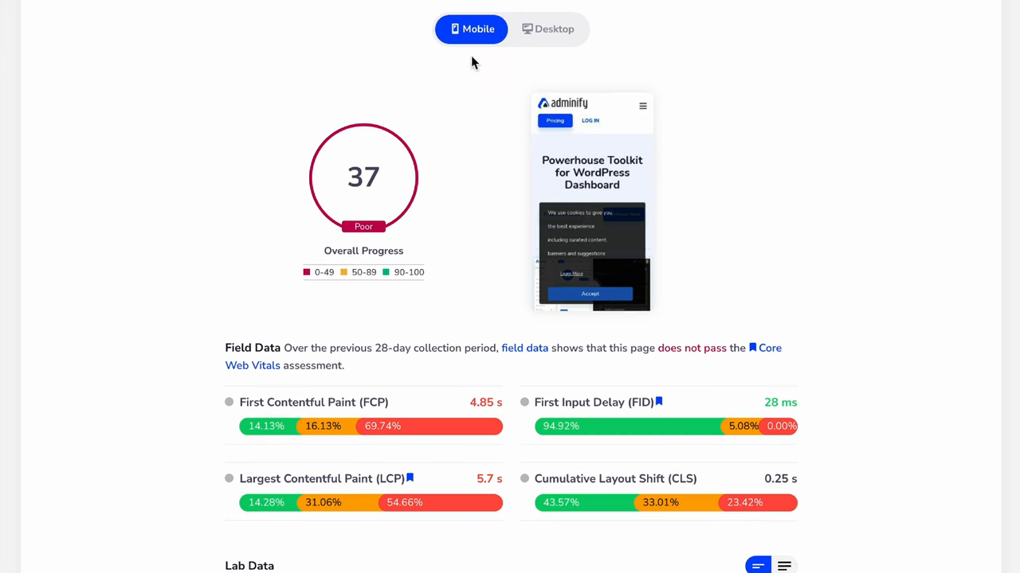
left_click(547, 28)
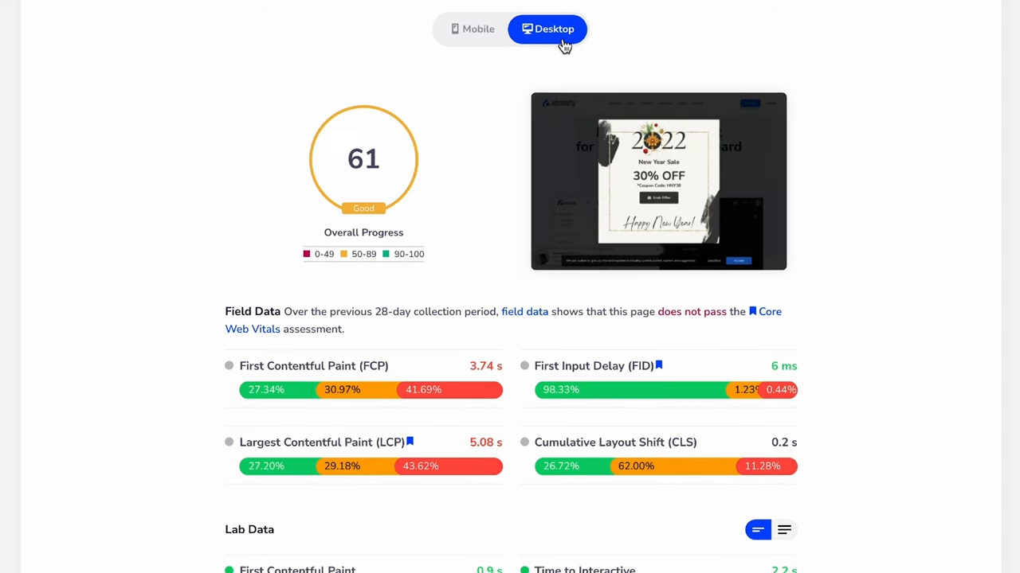
mouse_move(432, 207)
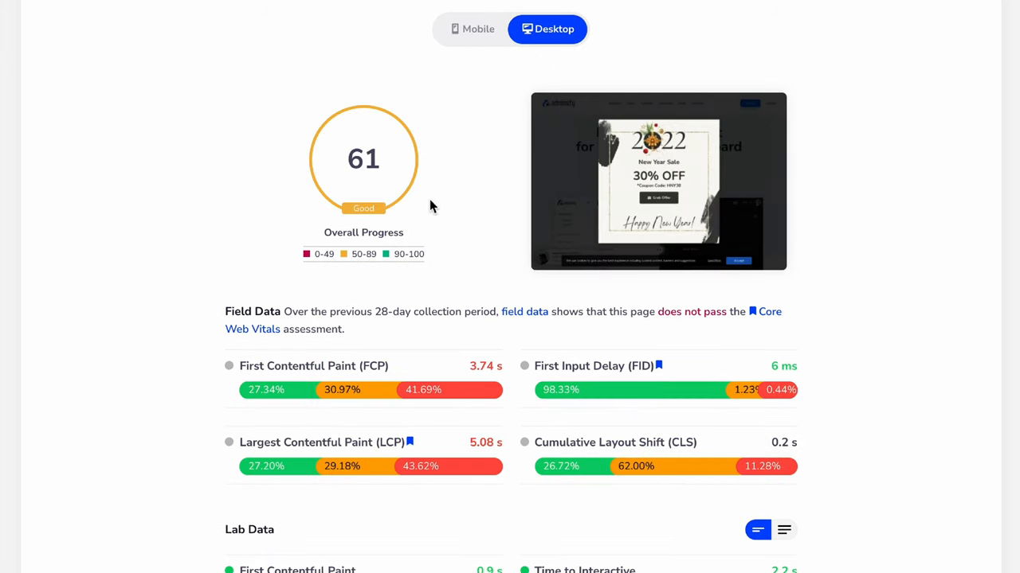
scroll("down", 3)
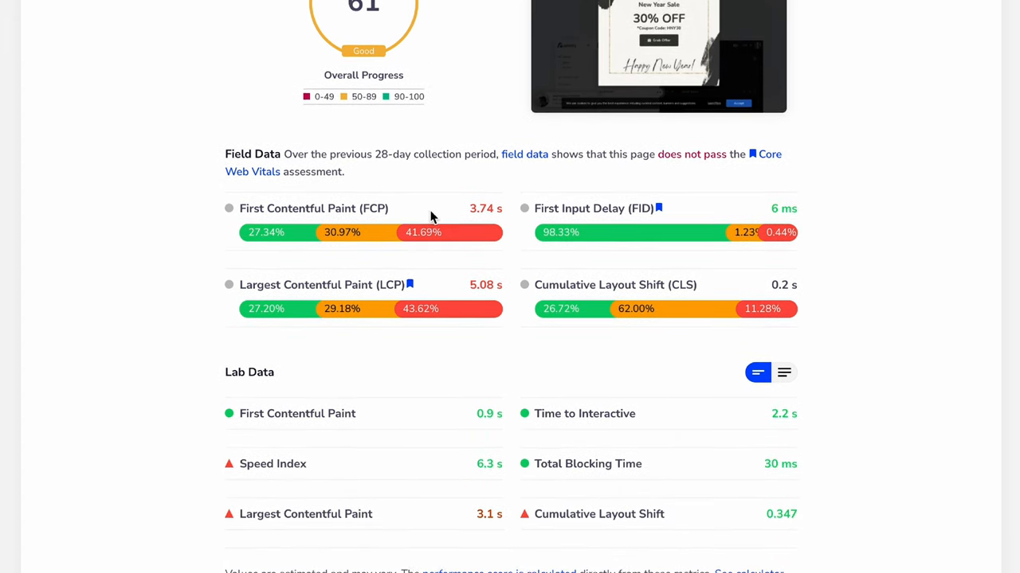
scroll("down", 3)
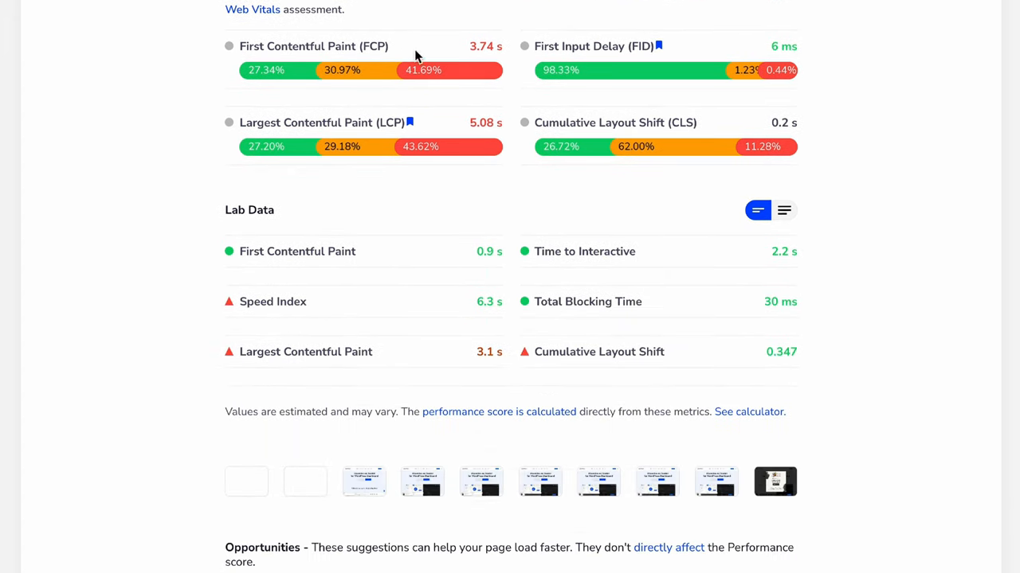
mouse_move(617, 127)
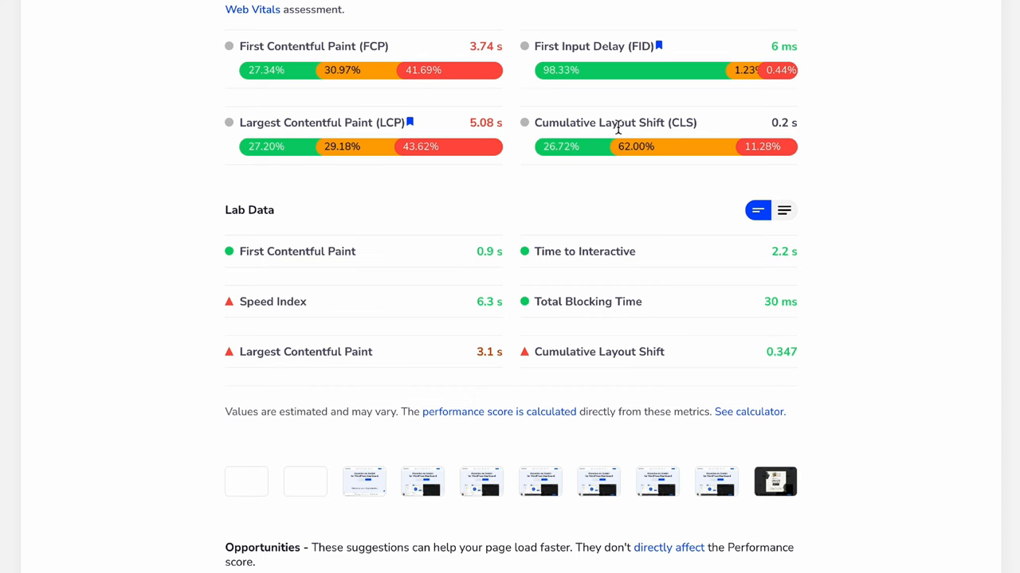
mouse_move(583, 122)
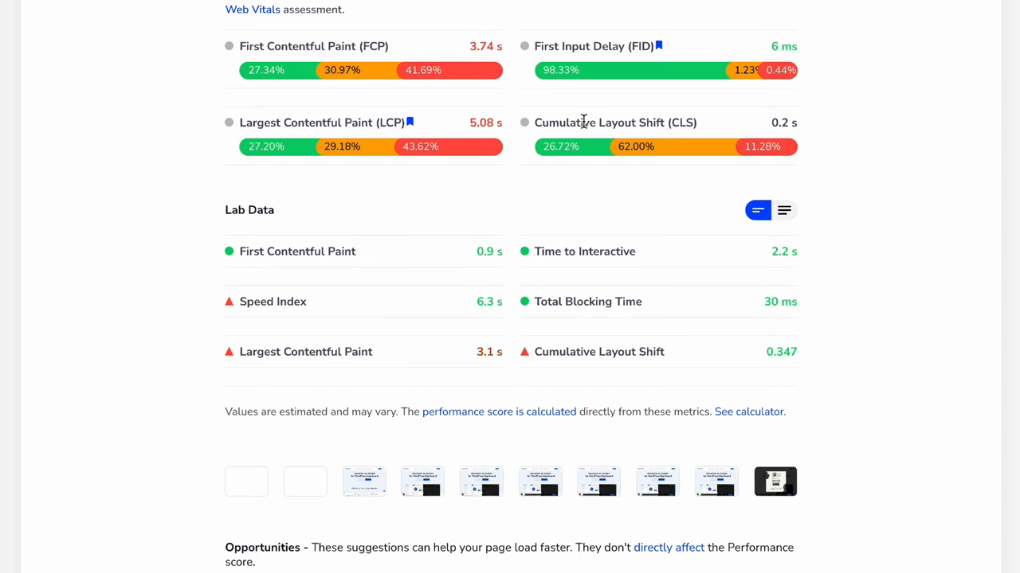
scroll("down", 3)
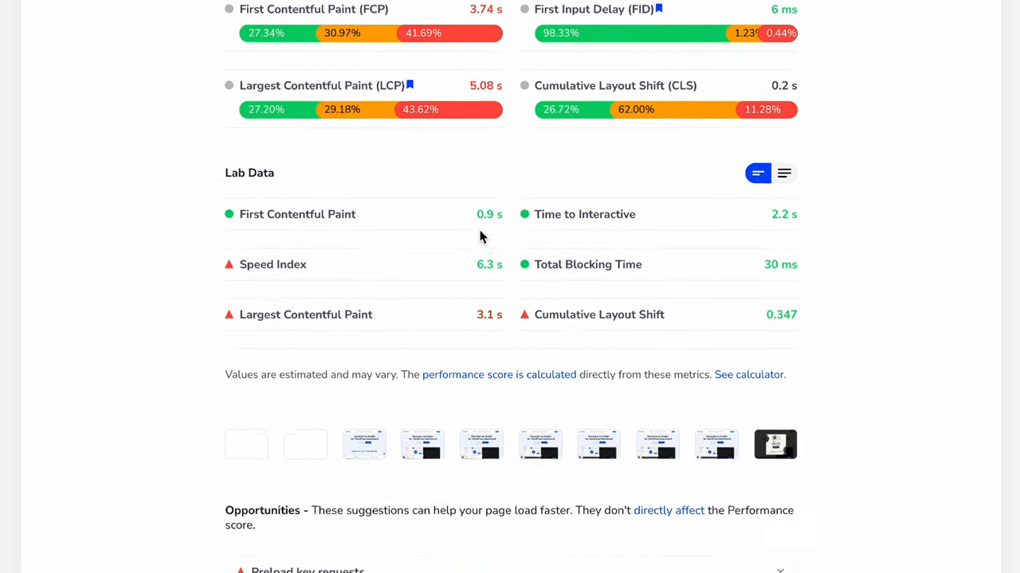
scroll("down", 3)
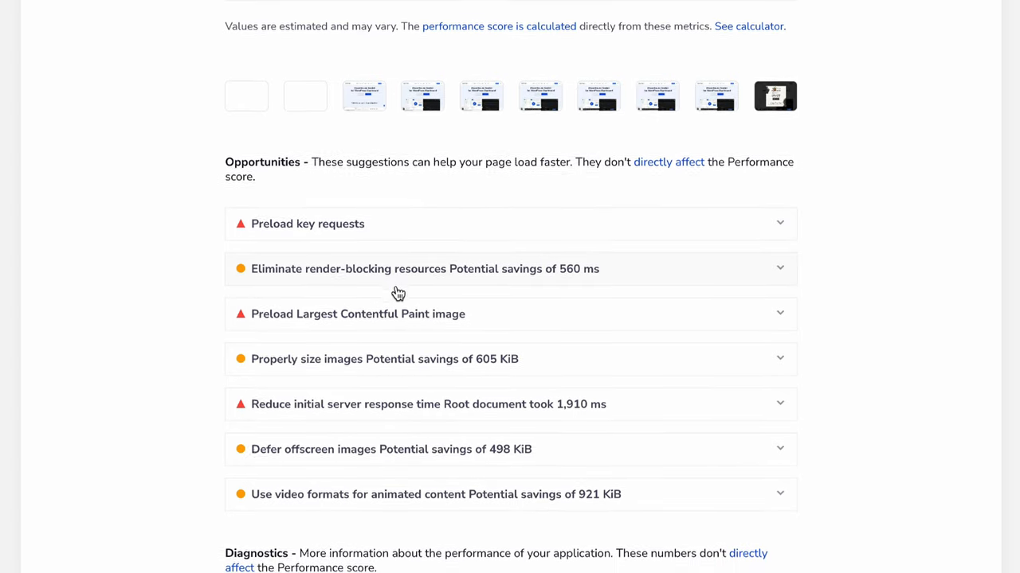
scroll("down", 3)
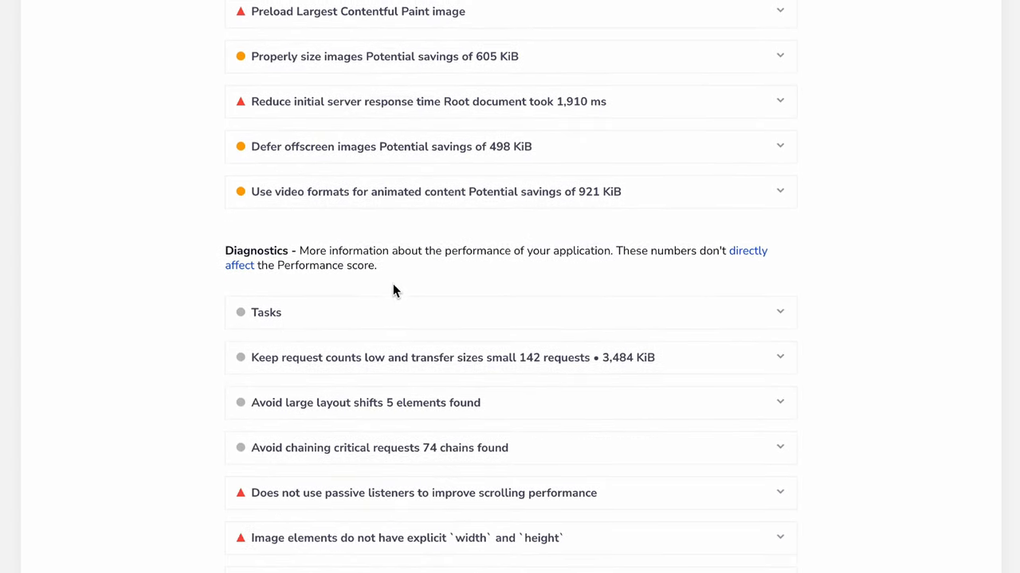
scroll("down", 3)
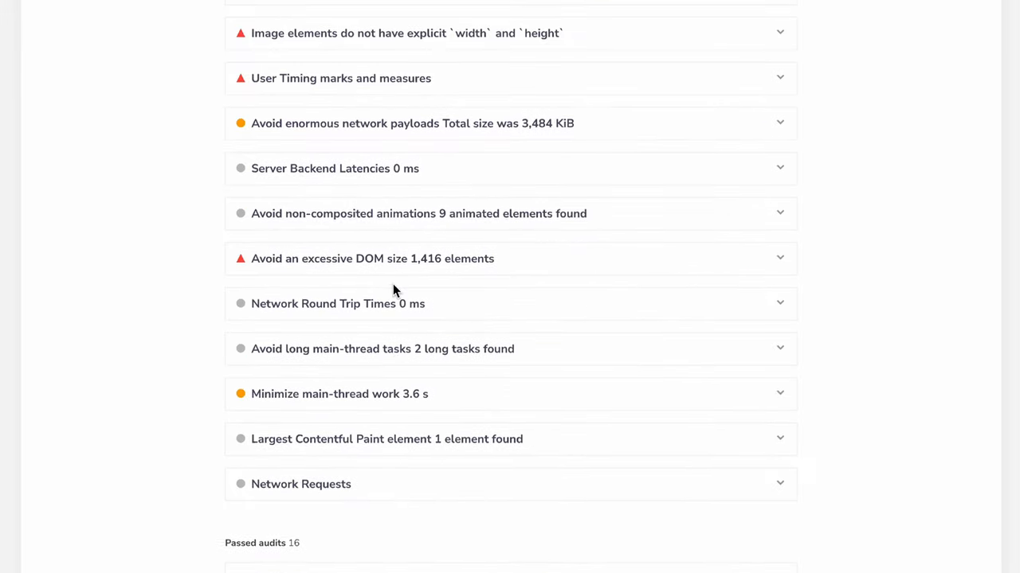
scroll("down", 3)
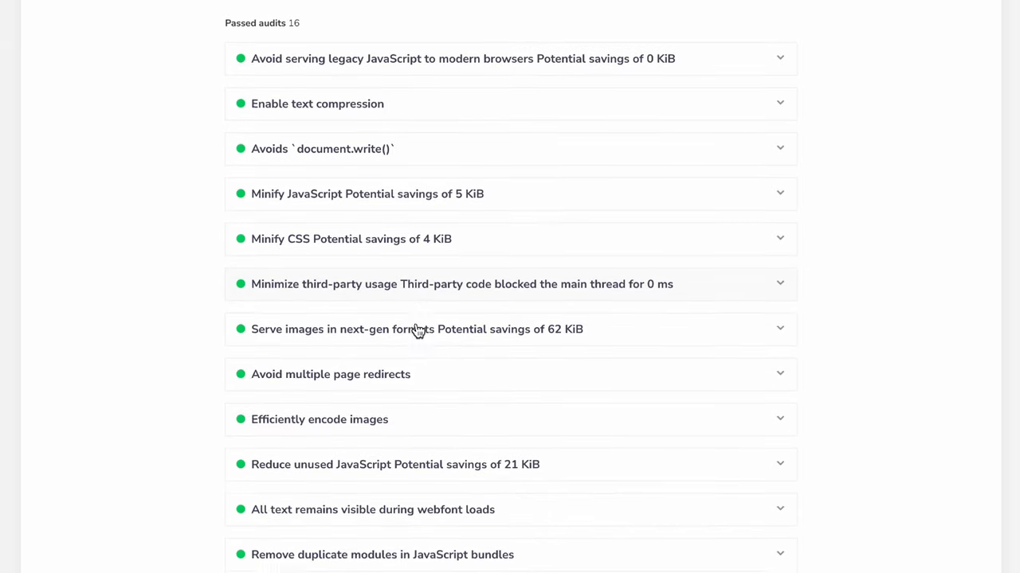
scroll("up", 3)
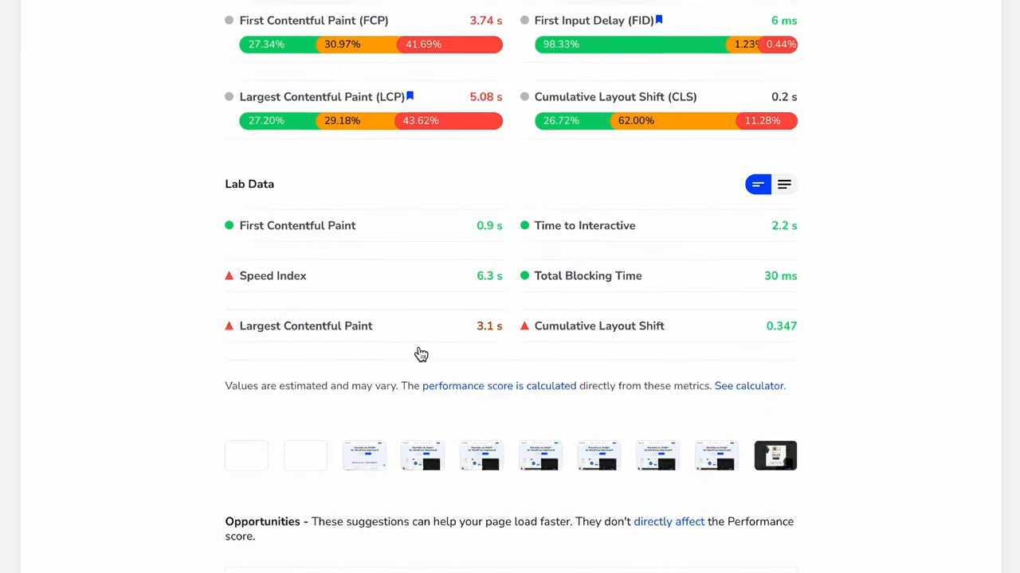
scroll("up", 3)
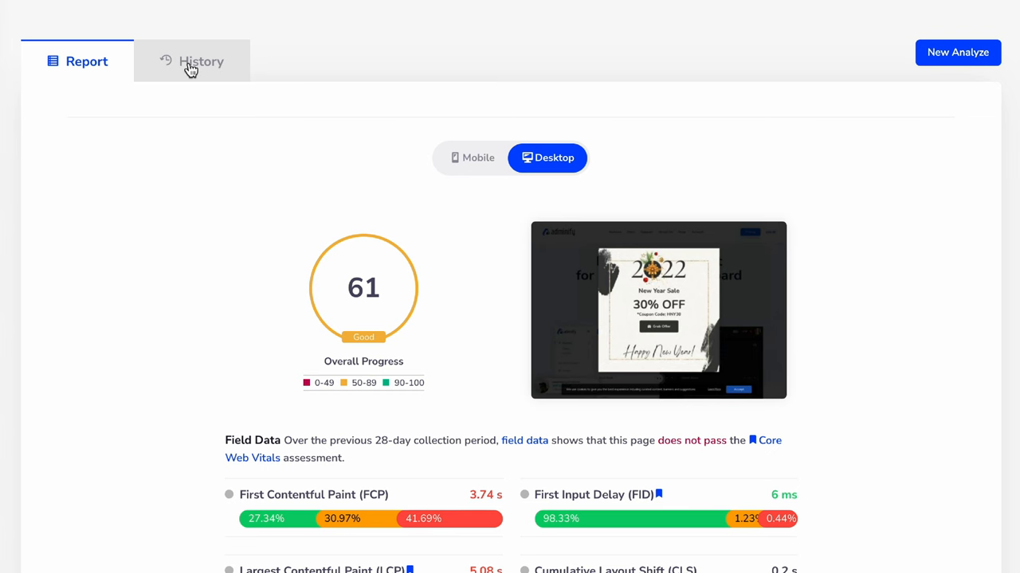
Open the saved header-footer-scripts report from History, showing mobile score 42 (Poor).
left_click(192, 61)
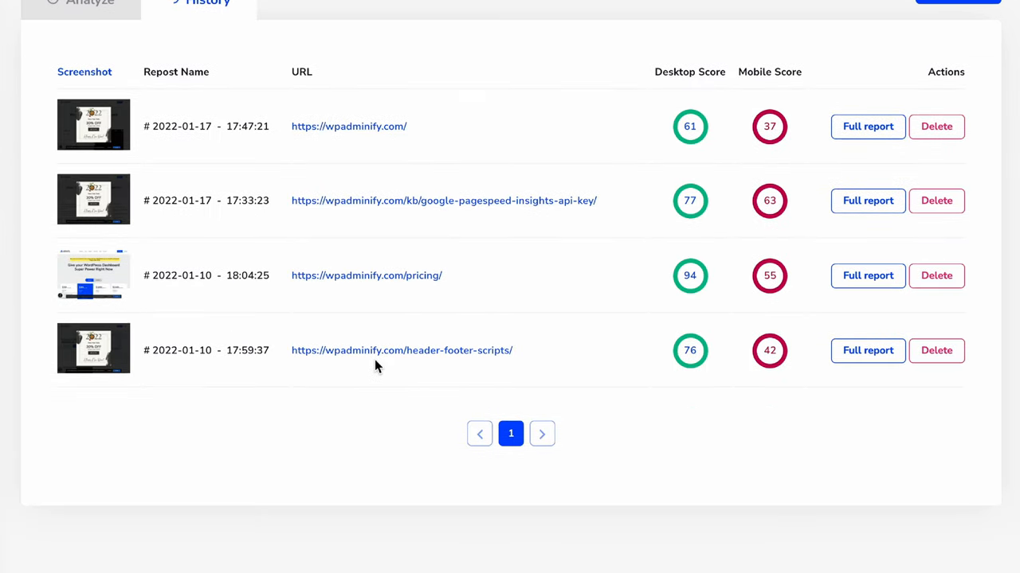
mouse_move(436, 363)
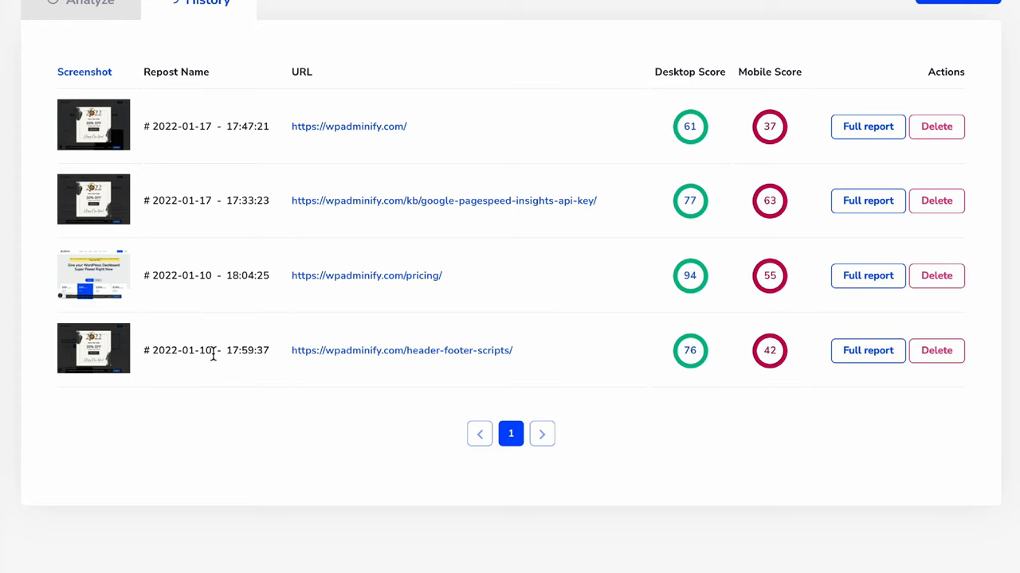
mouse_move(807, 407)
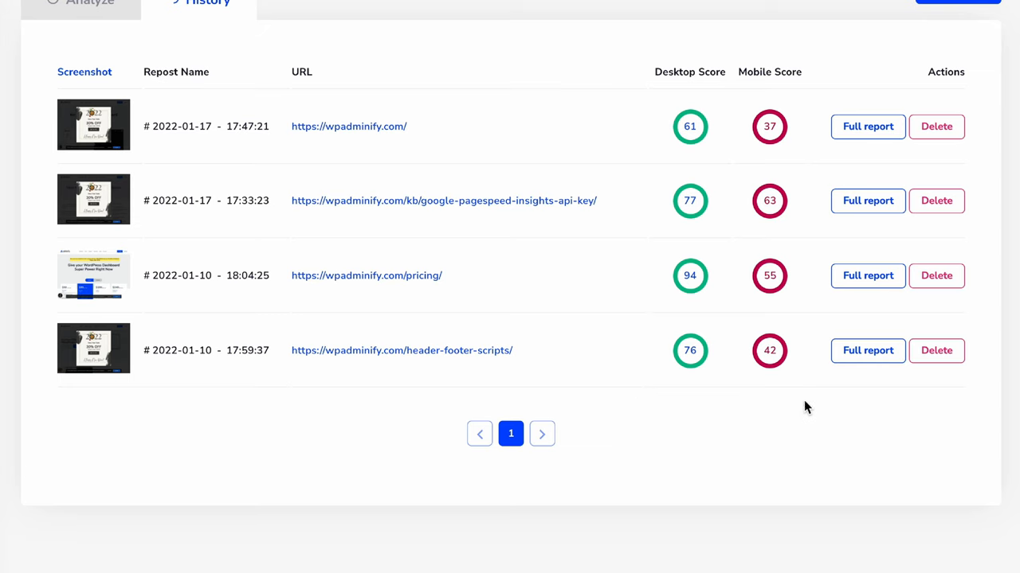
mouse_move(868, 351)
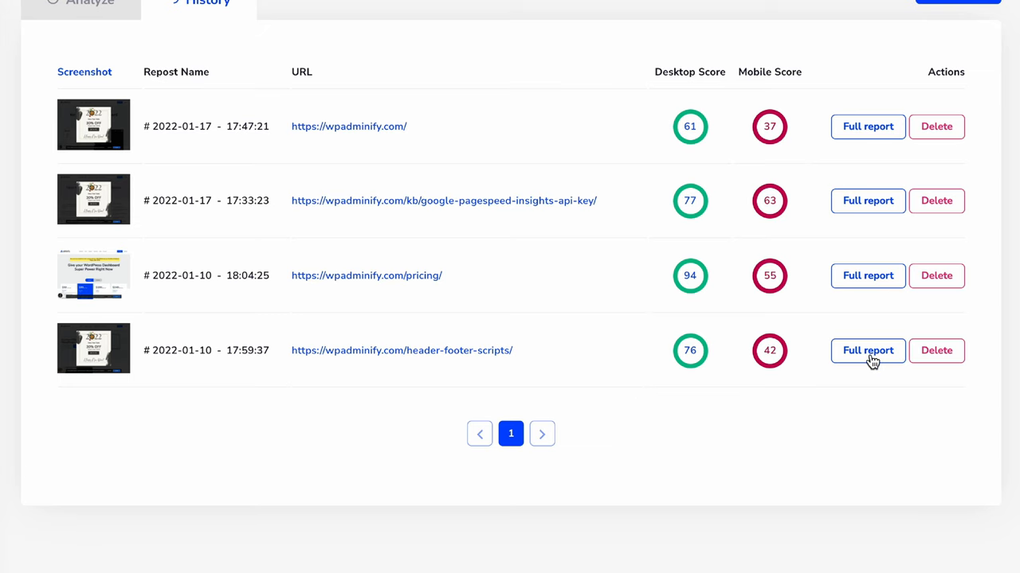
left_click(868, 350)
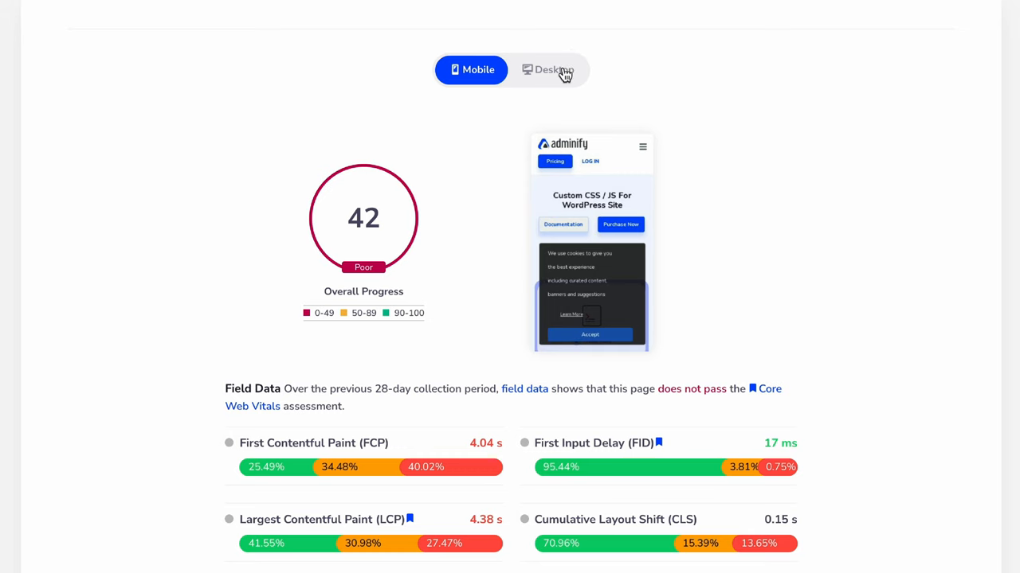
mouse_move(562, 72)
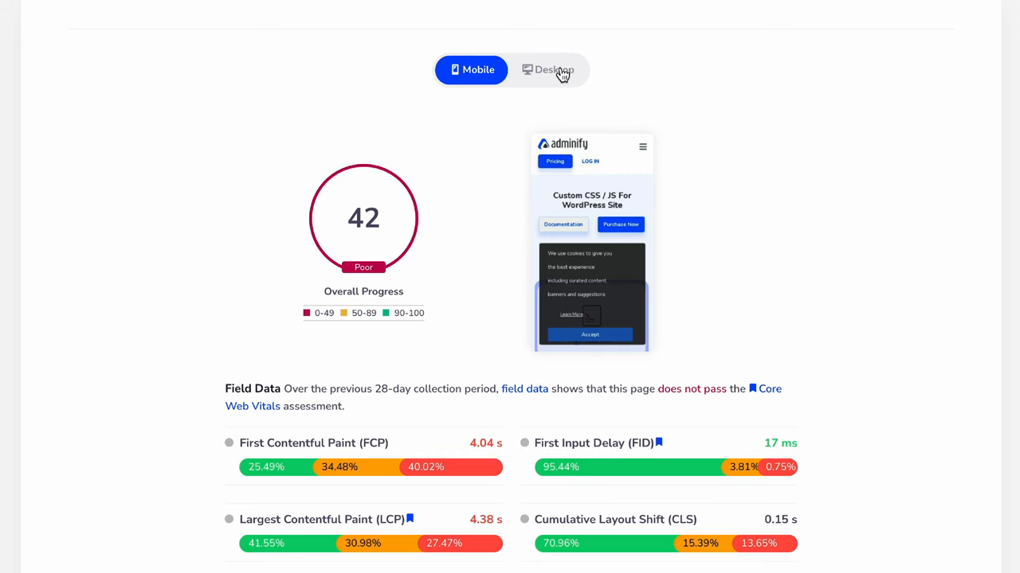
mouse_move(500, 87)
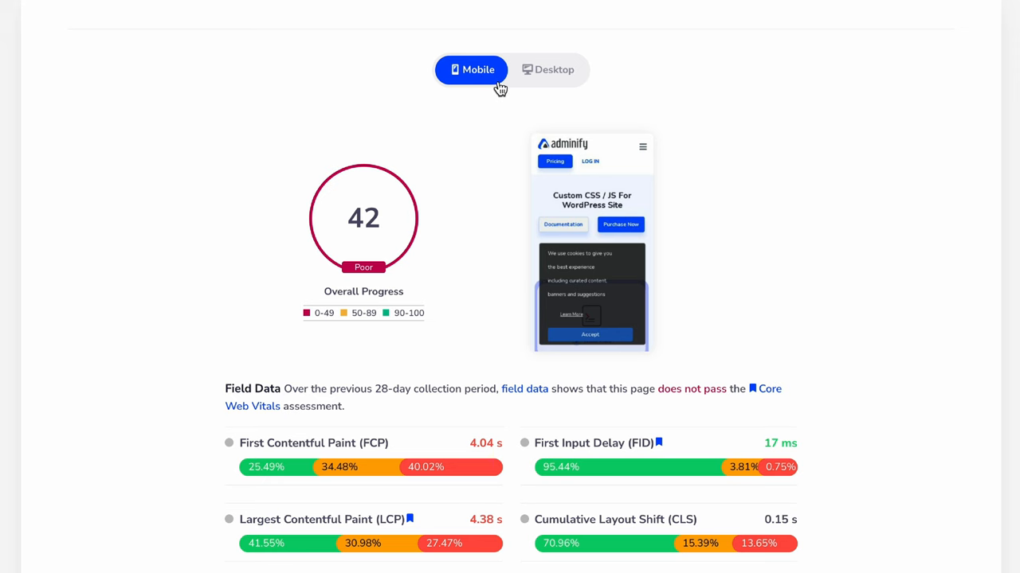
left_click(208, 41)
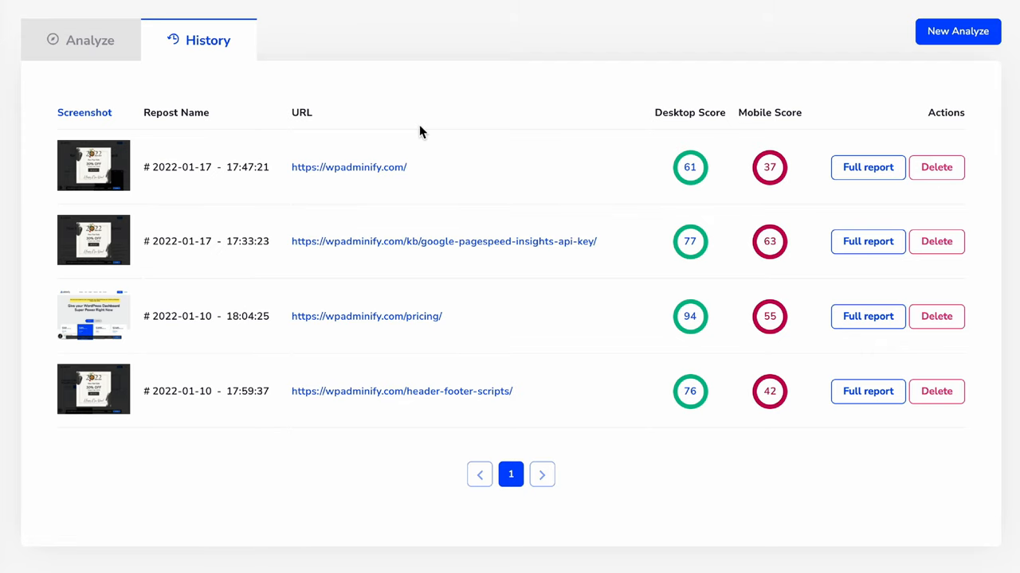
mouse_move(871, 402)
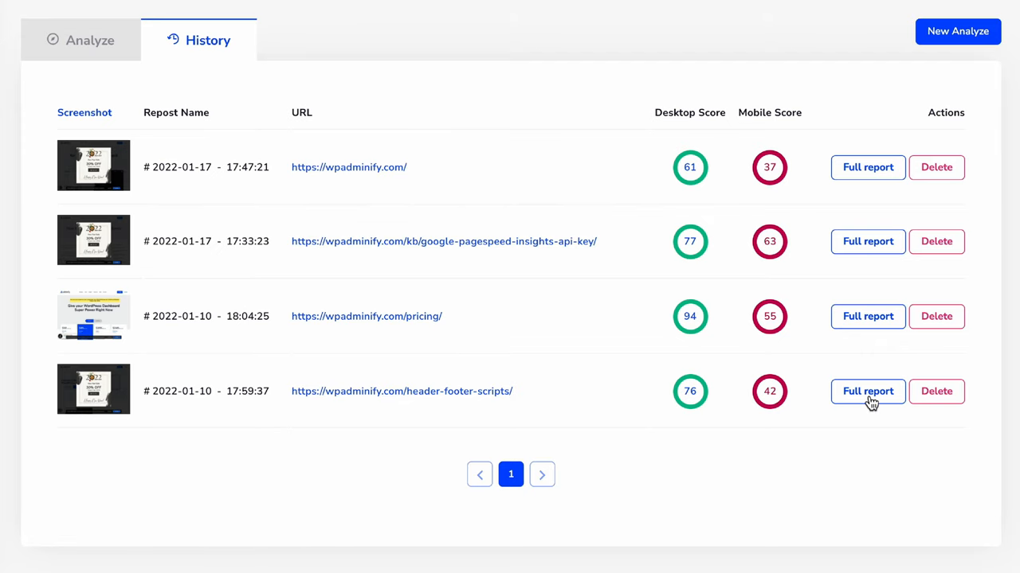
left_click(868, 391)
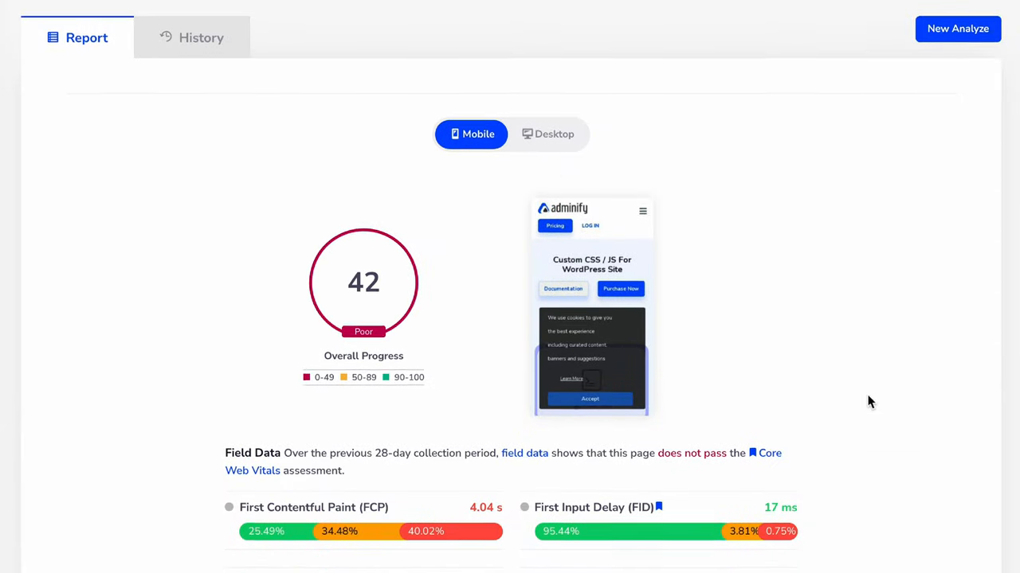
scroll("down", 3)
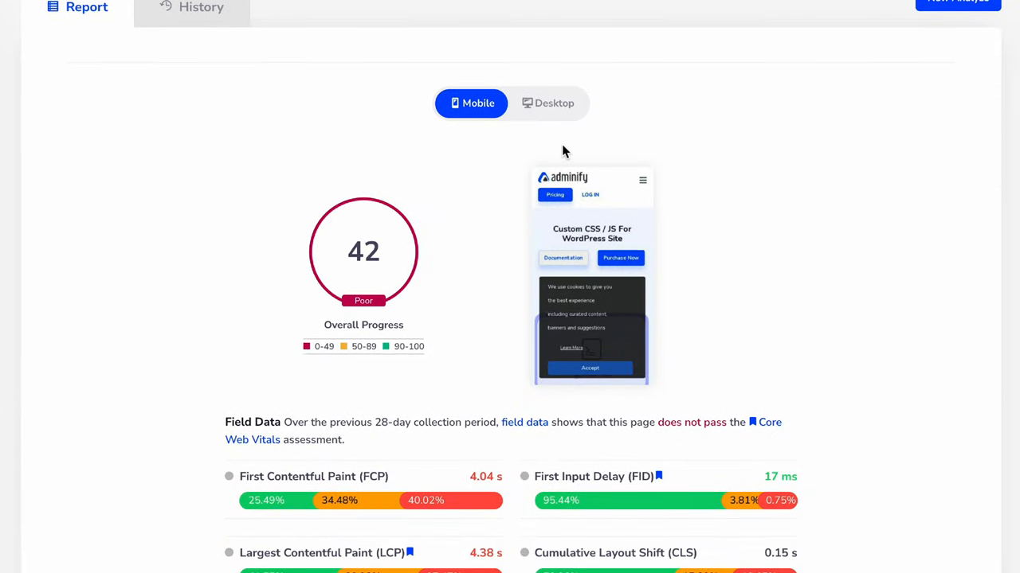
mouse_move(546, 135)
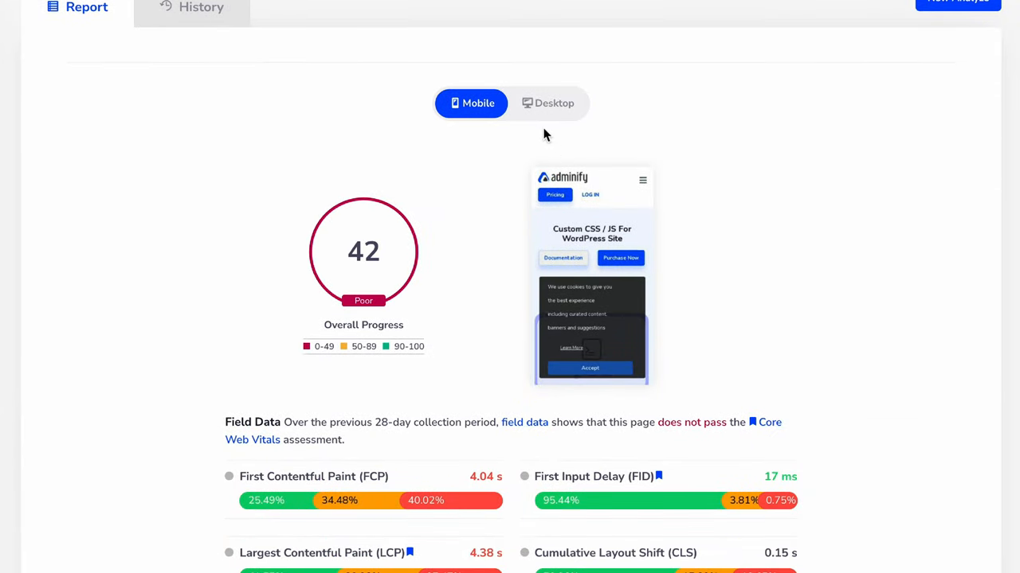